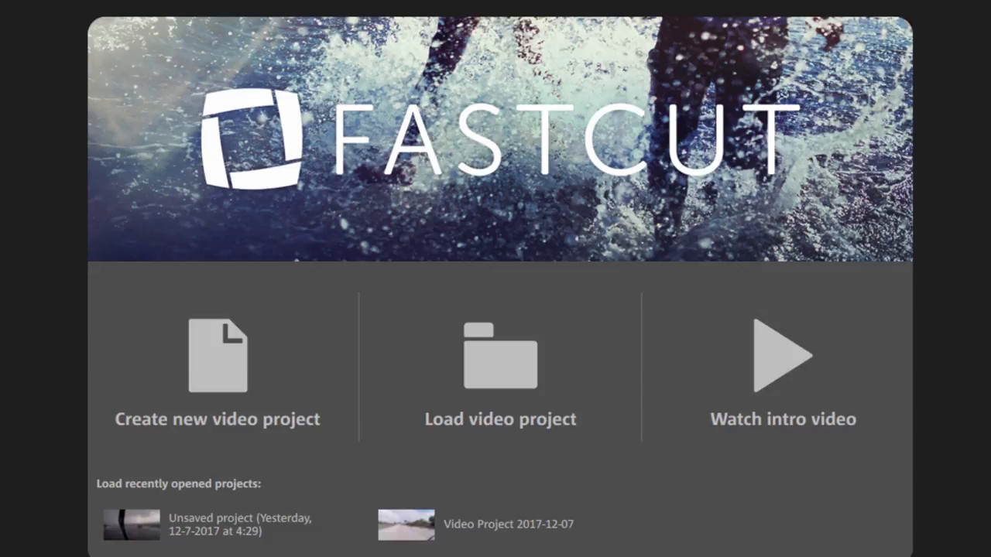
pyautogui.moveTo(347, 344)
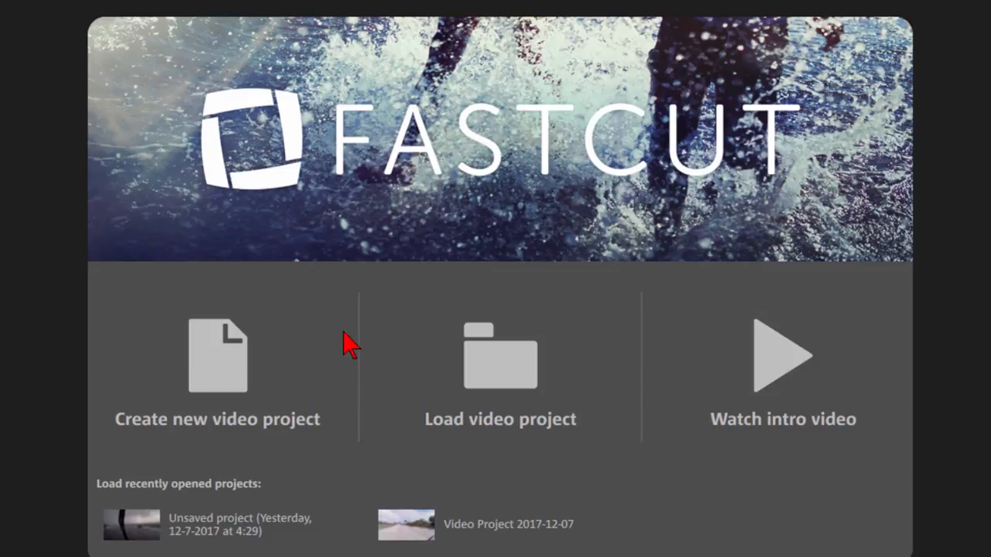
pyautogui.moveTo(229, 387)
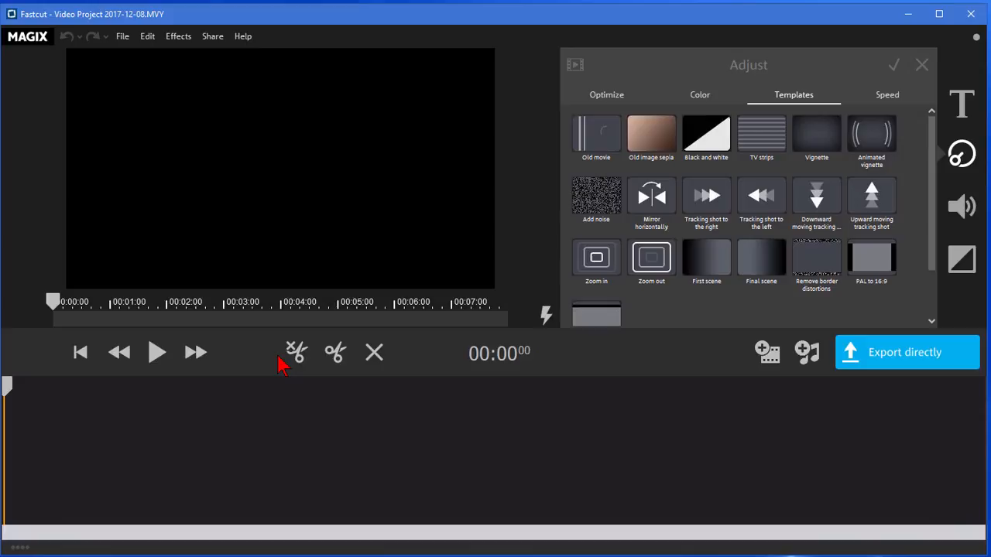
# - Add the 39:55 tamparain.mp4 dash-cam clip to the project and pause its preview
pyautogui.click(768, 353)
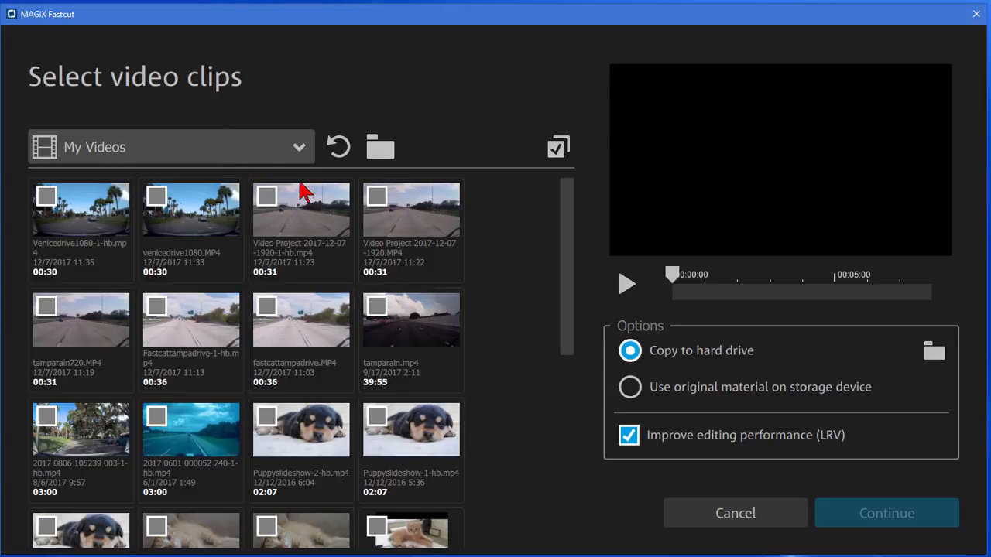
pyautogui.moveTo(518, 331)
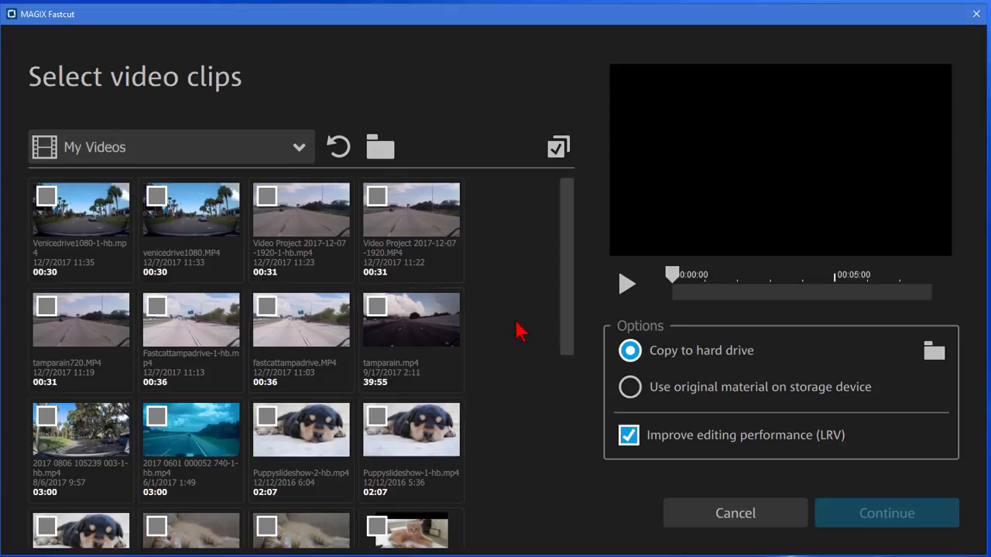
pyautogui.moveTo(517, 344)
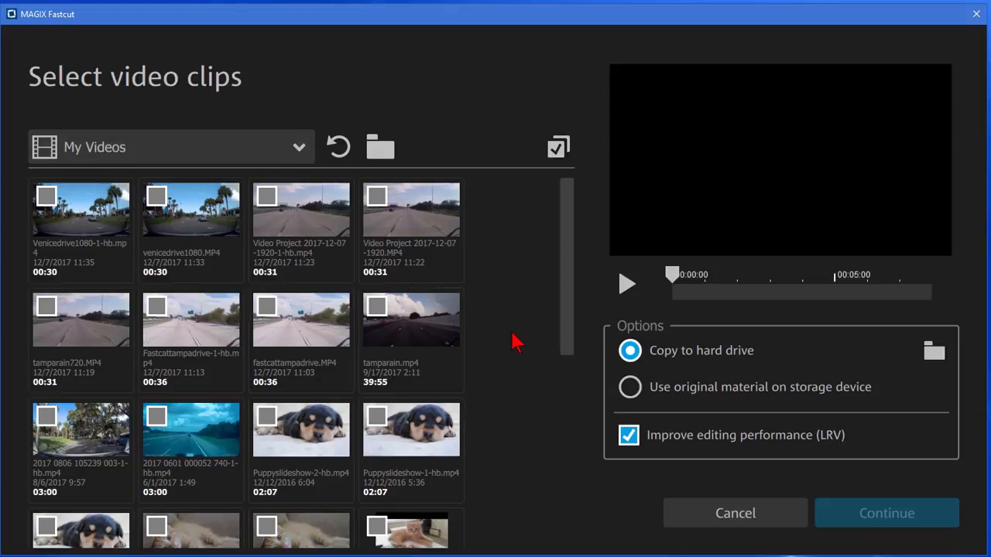
pyautogui.moveTo(550, 312)
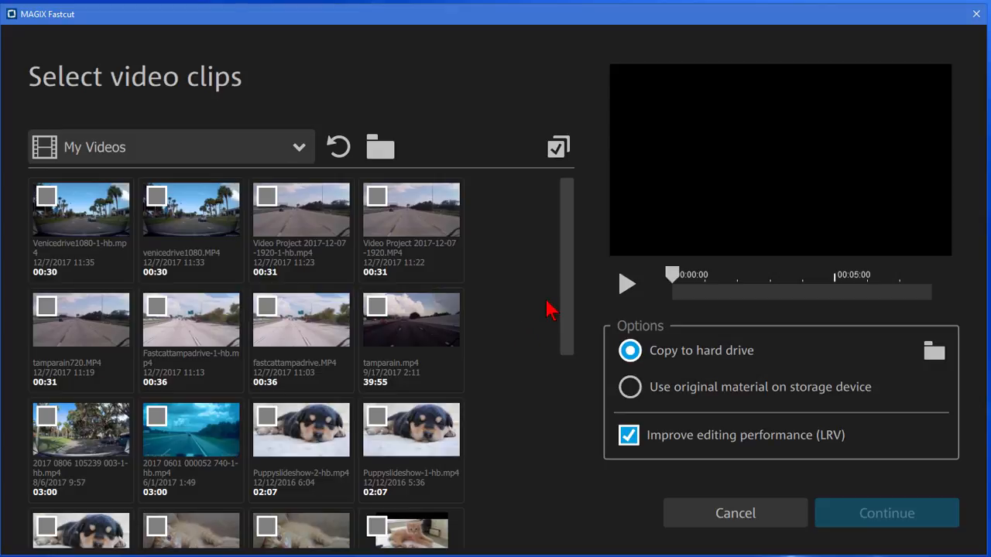
pyautogui.moveTo(566, 291)
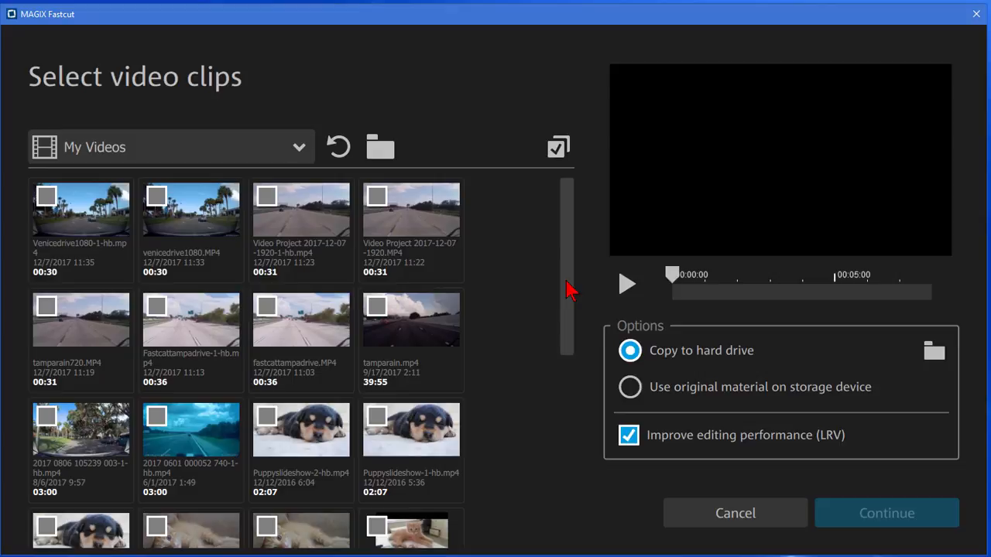
pyautogui.moveTo(406, 402)
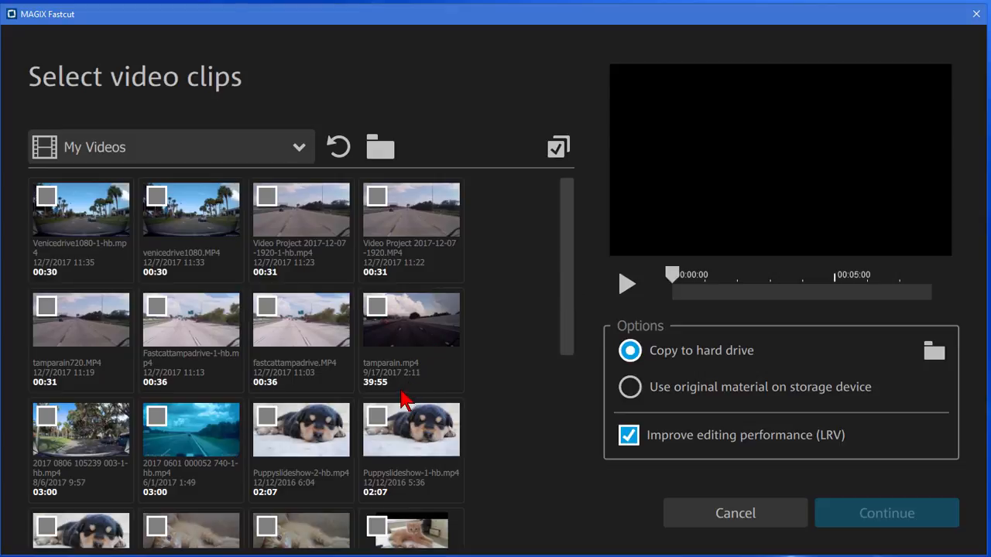
pyautogui.click(412, 319)
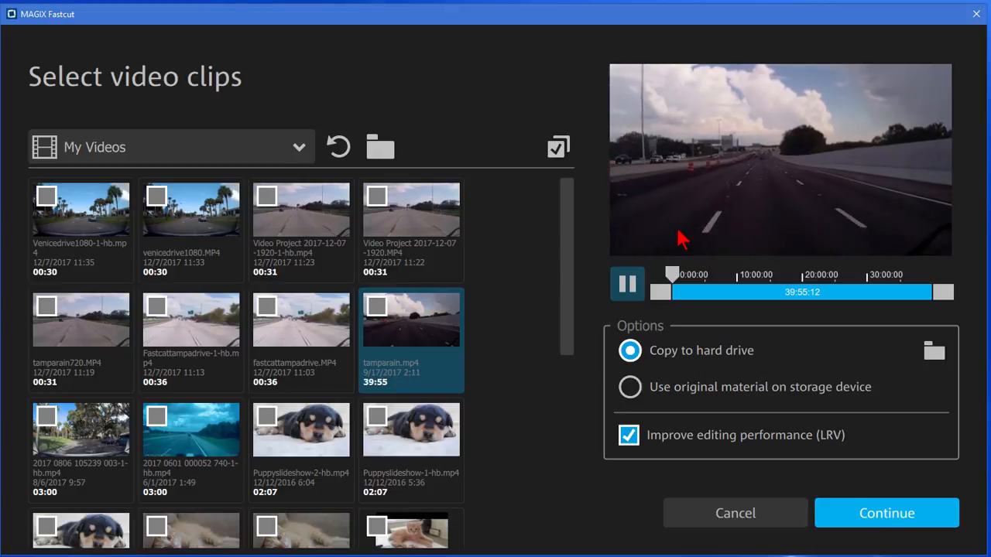
pyautogui.click(627, 283)
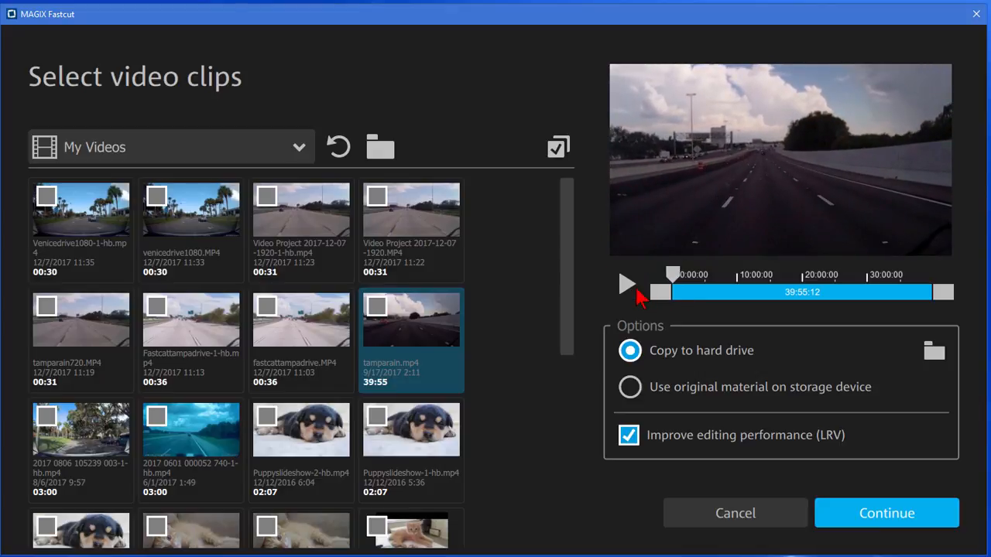
pyautogui.moveTo(746, 238)
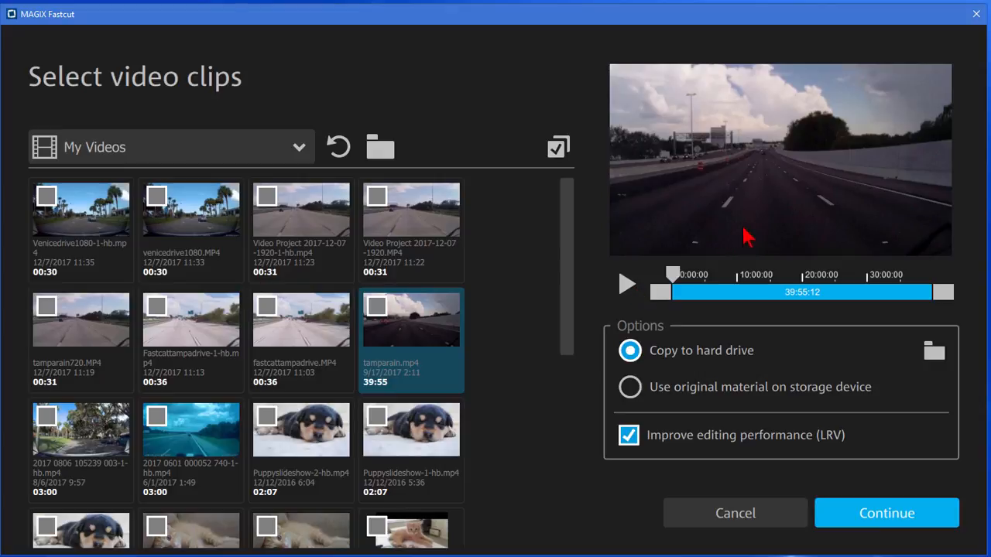
pyautogui.moveTo(808, 235)
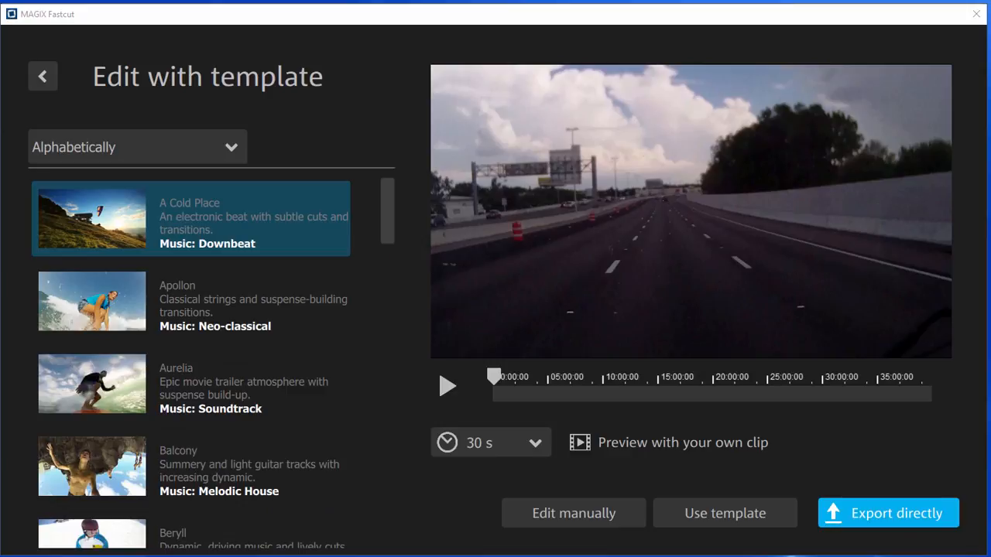
pyautogui.moveTo(201, 109)
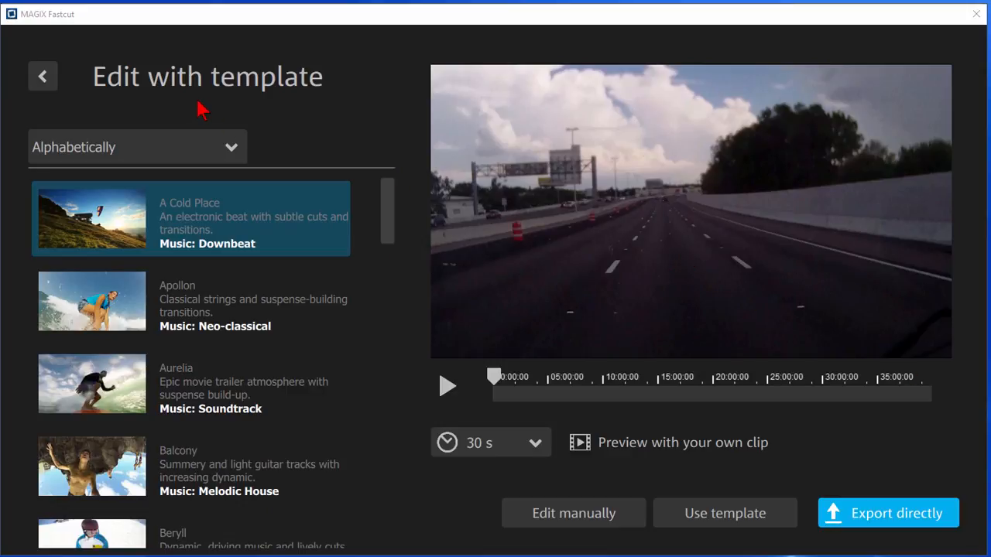
pyautogui.moveTo(335, 115)
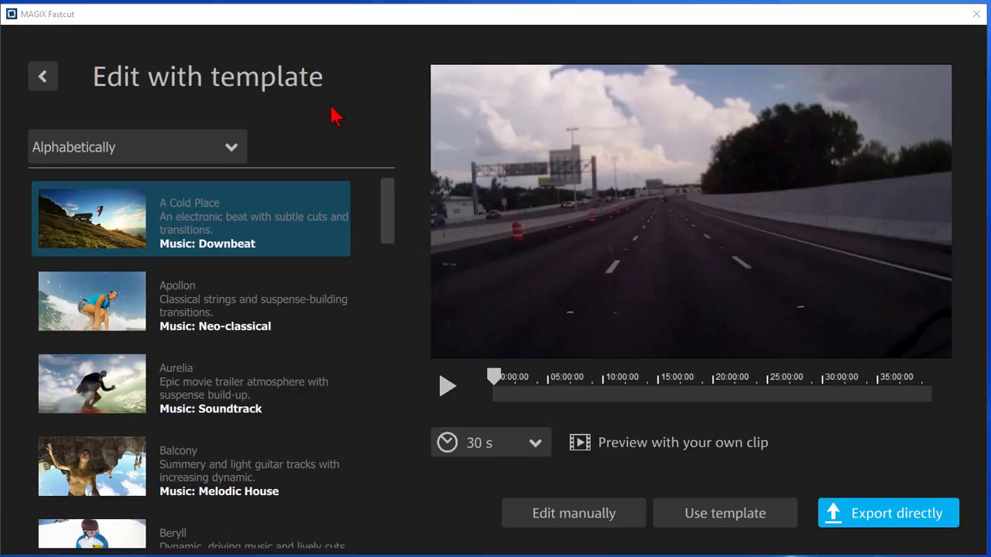
pyautogui.scroll(-3)
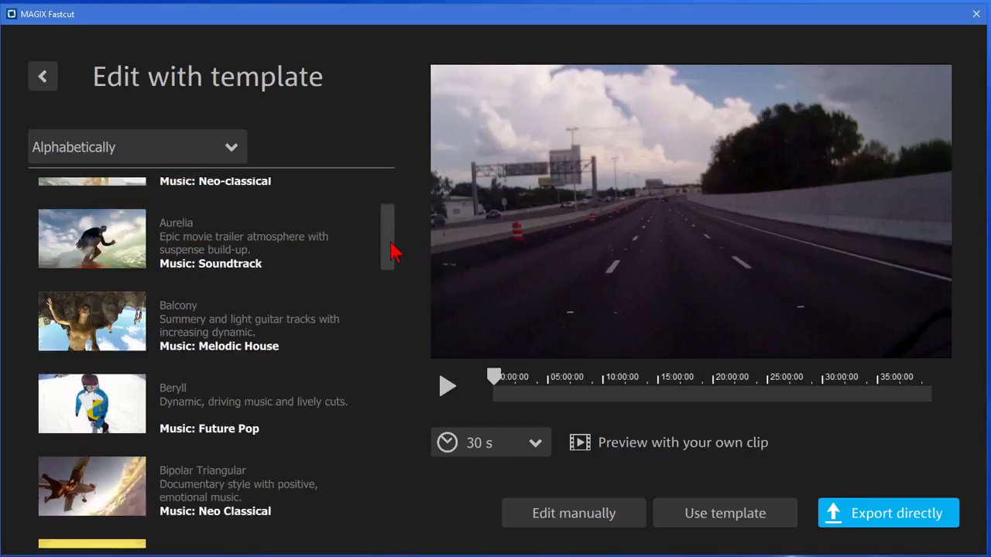
pyautogui.scroll(-3)
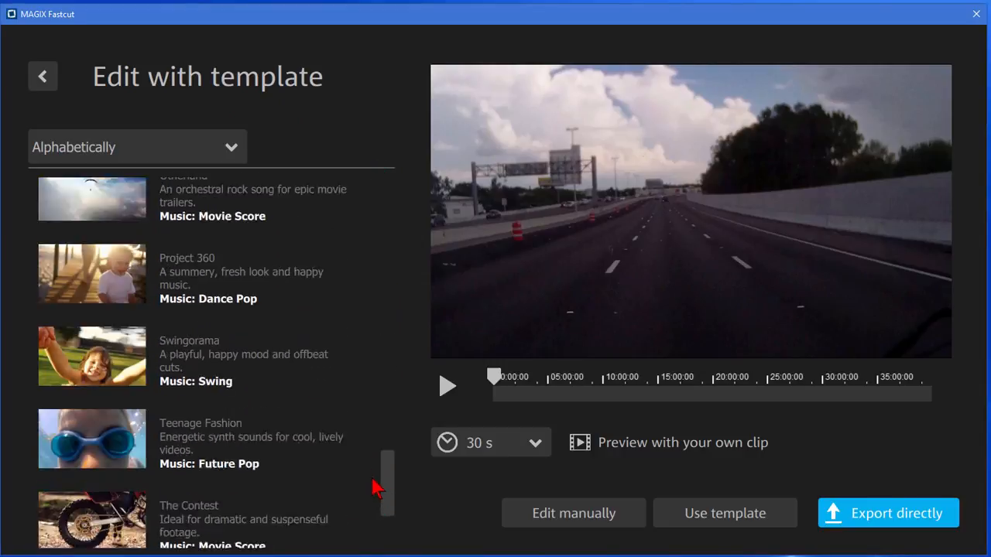
pyautogui.scroll(3)
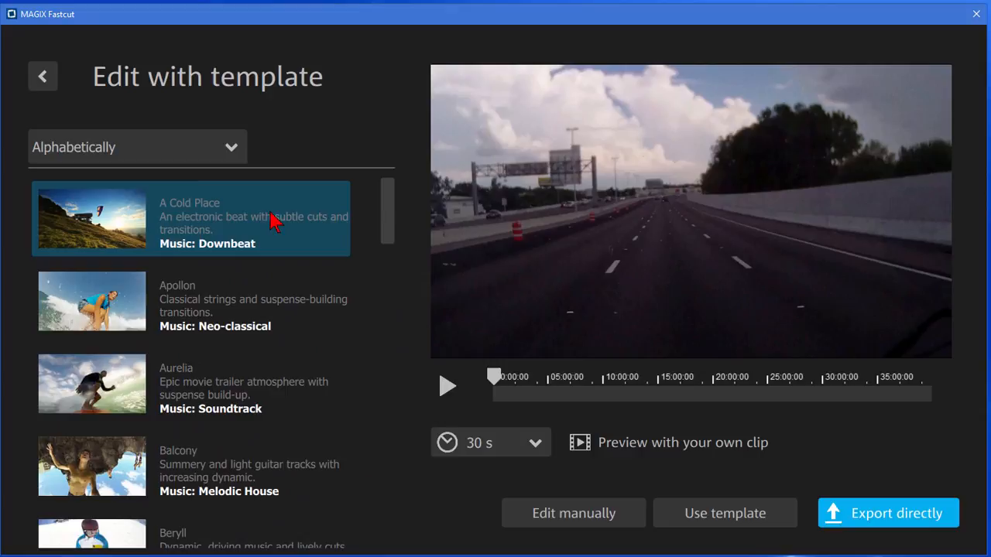
pyautogui.moveTo(263, 232)
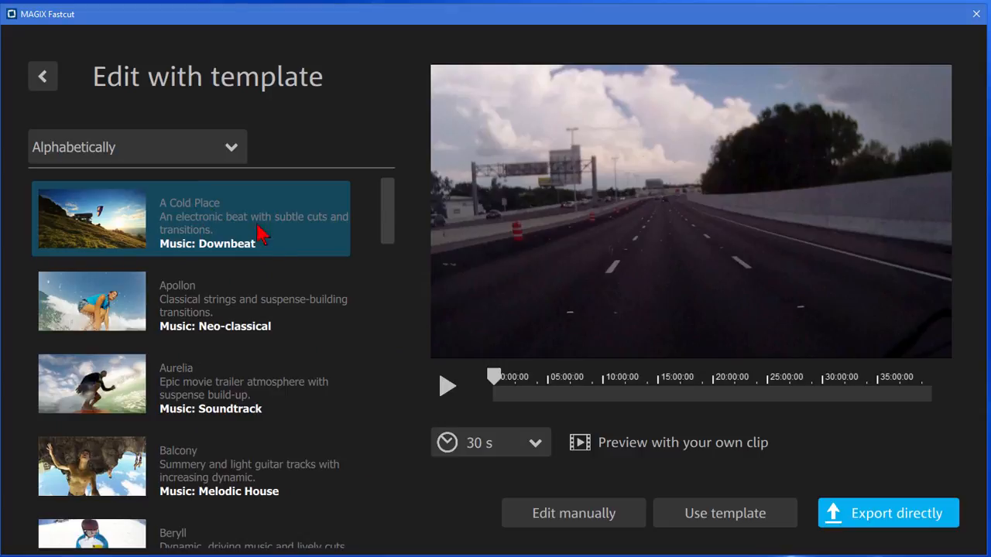
pyautogui.moveTo(199, 235)
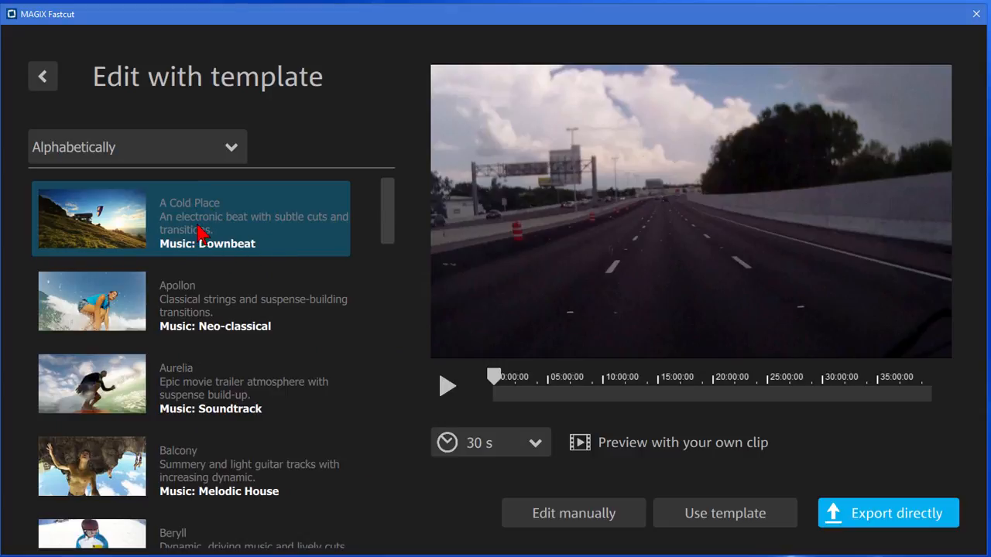
pyautogui.moveTo(266, 244)
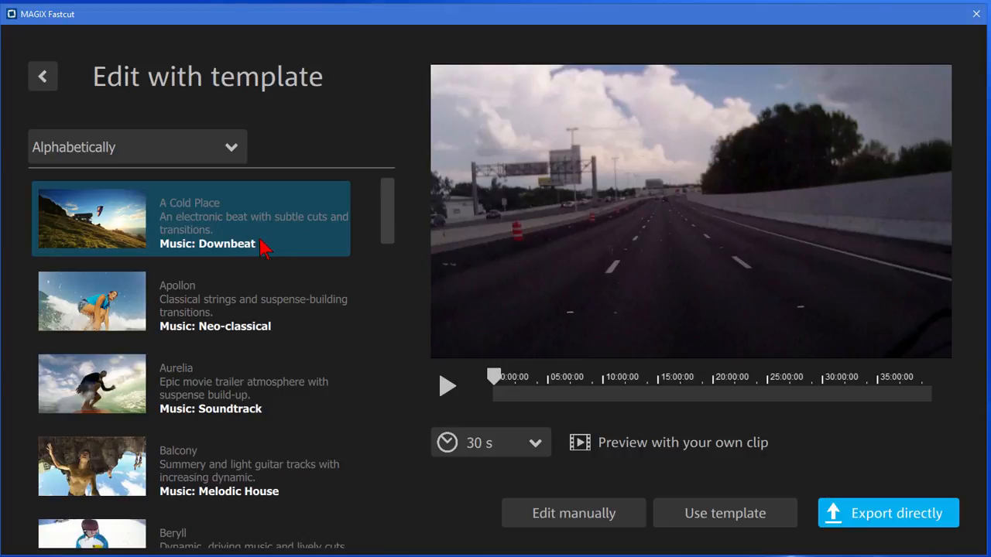
pyautogui.moveTo(245, 430)
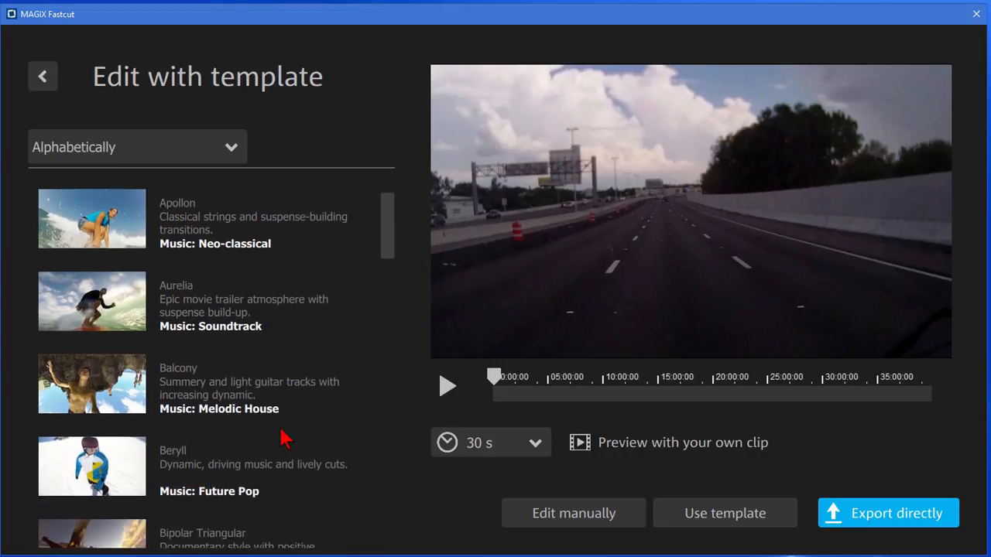
pyautogui.scroll(-3)
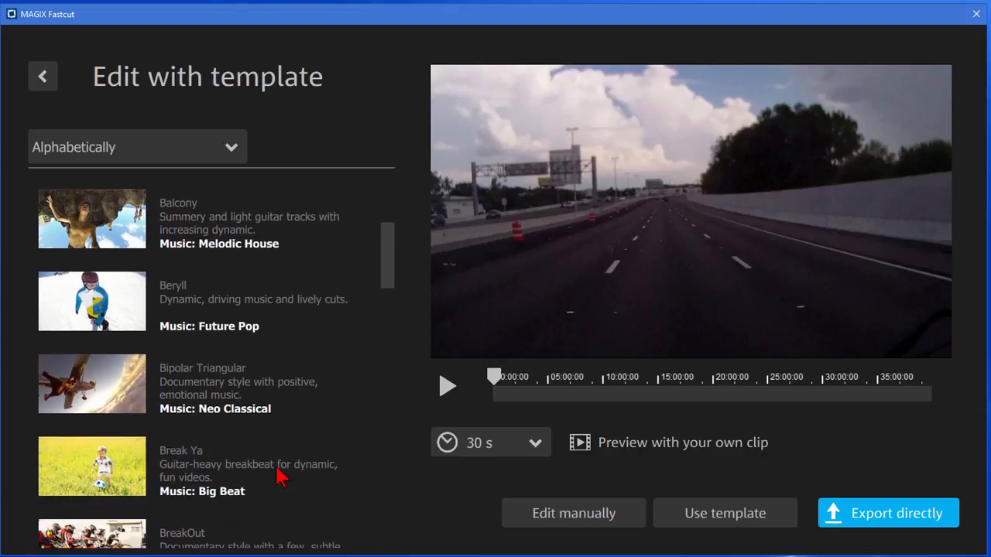
pyautogui.scroll(-3)
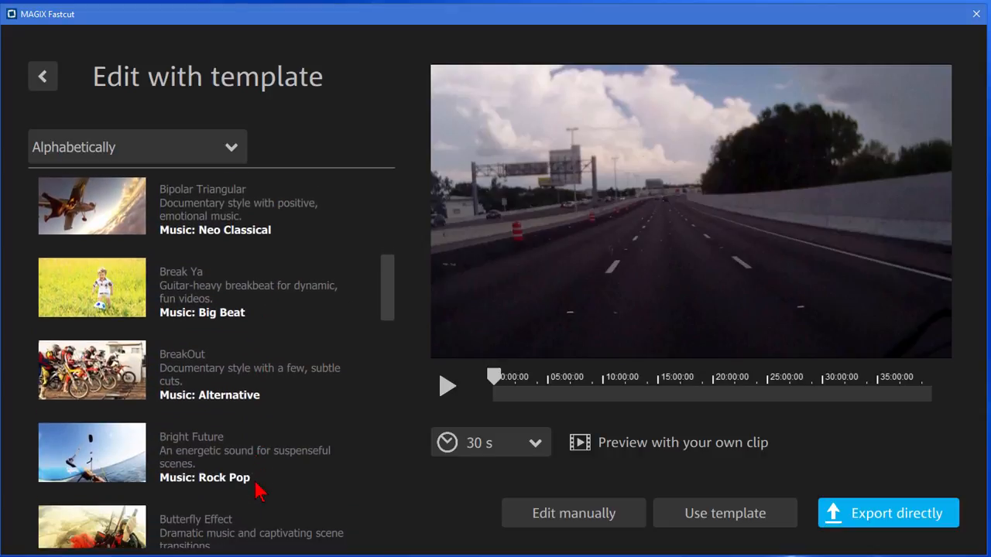
pyautogui.scroll(-3)
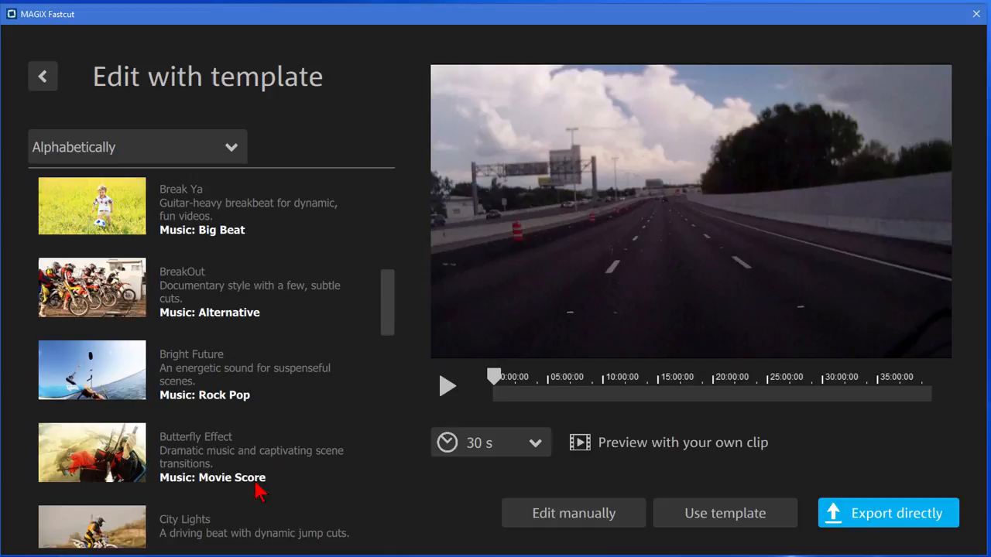
pyautogui.moveTo(102, 378)
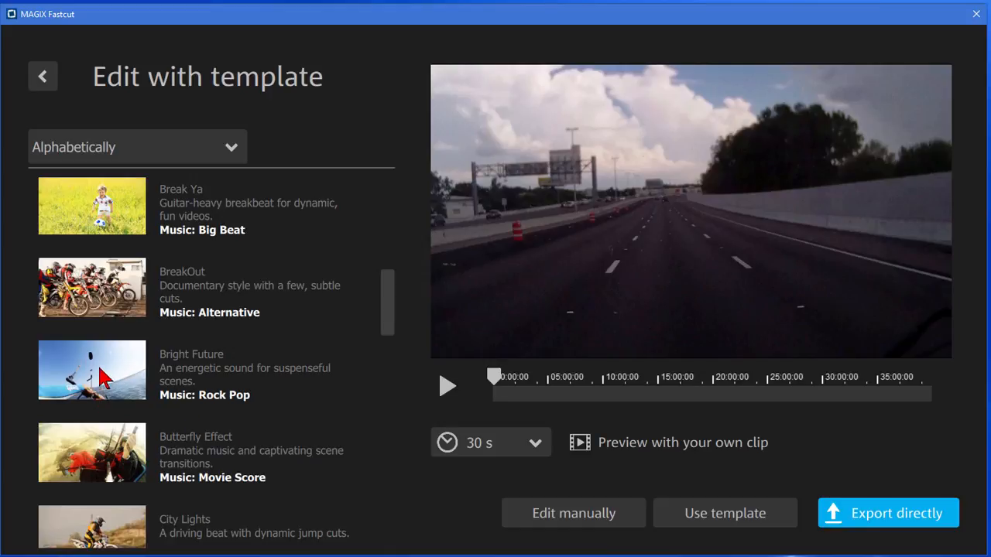
pyautogui.scroll(3)
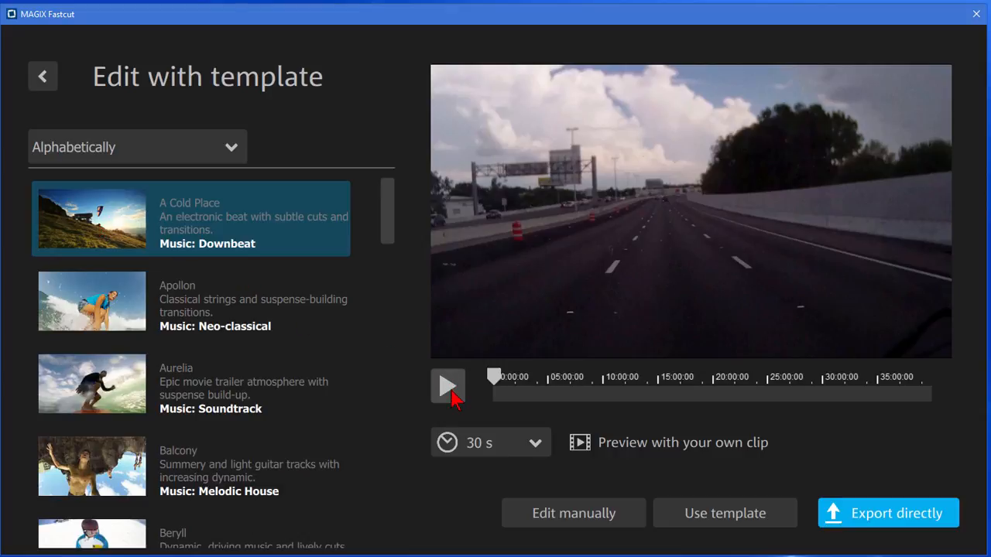
# - Watch the A Cold Place preview, then play the Apollon template preview
pyautogui.click(447, 387)
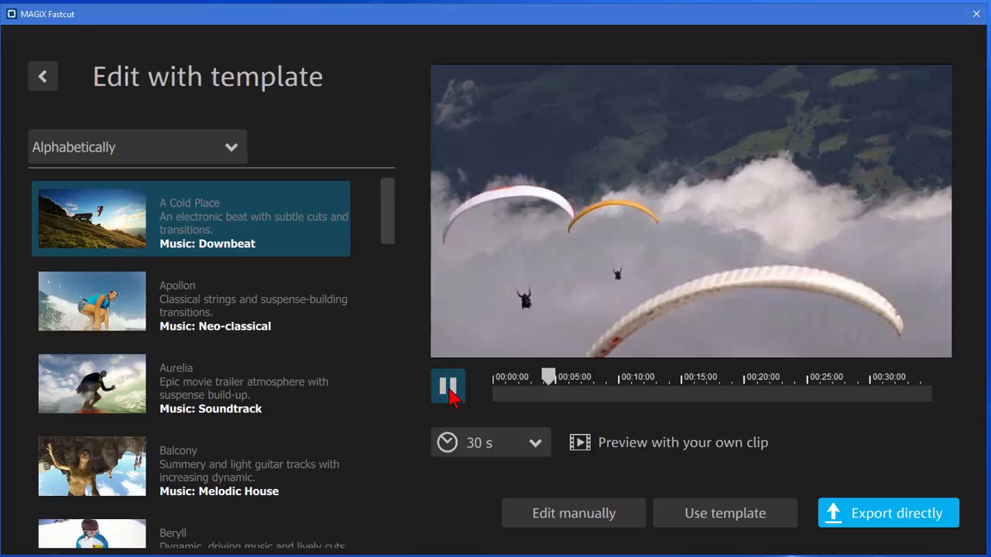
pyautogui.click(447, 387)
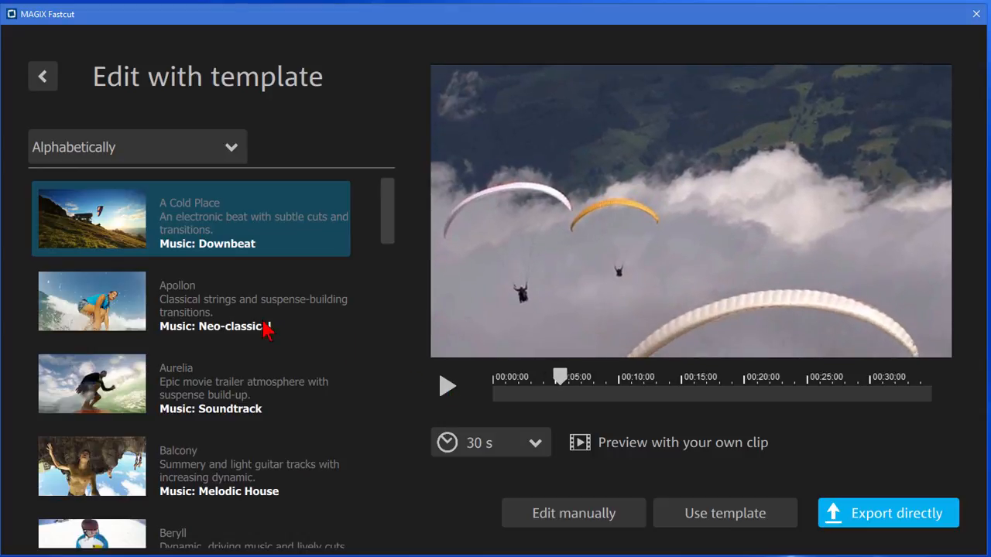
pyautogui.click(189, 301)
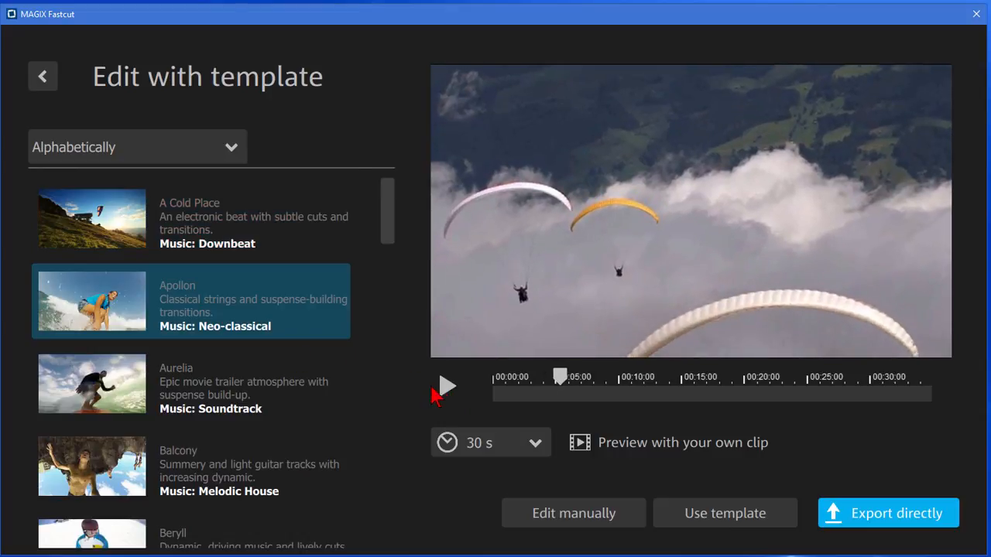
pyautogui.click(445, 387)
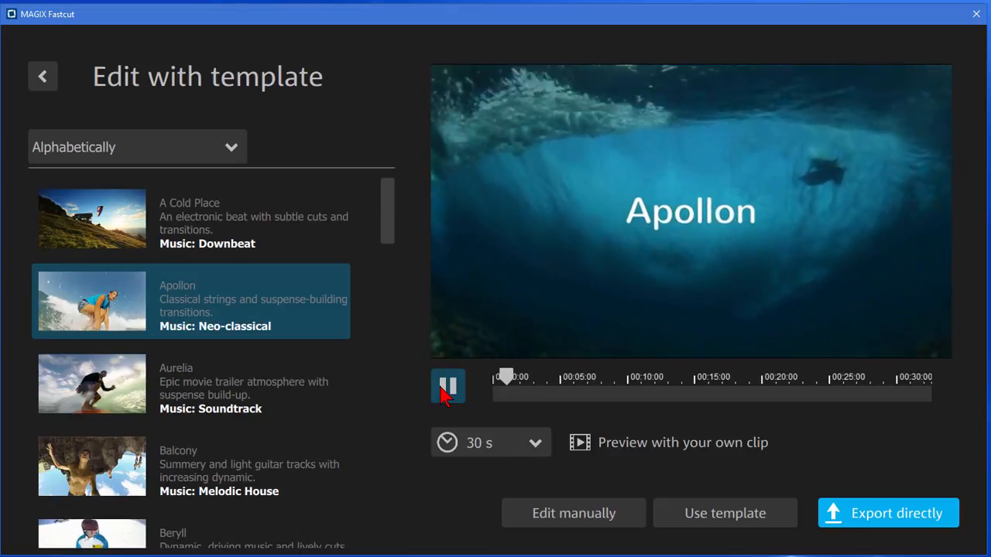
# - Play and pause the Aurelia preview, then return to the A Cold Place template
pyautogui.click(189, 384)
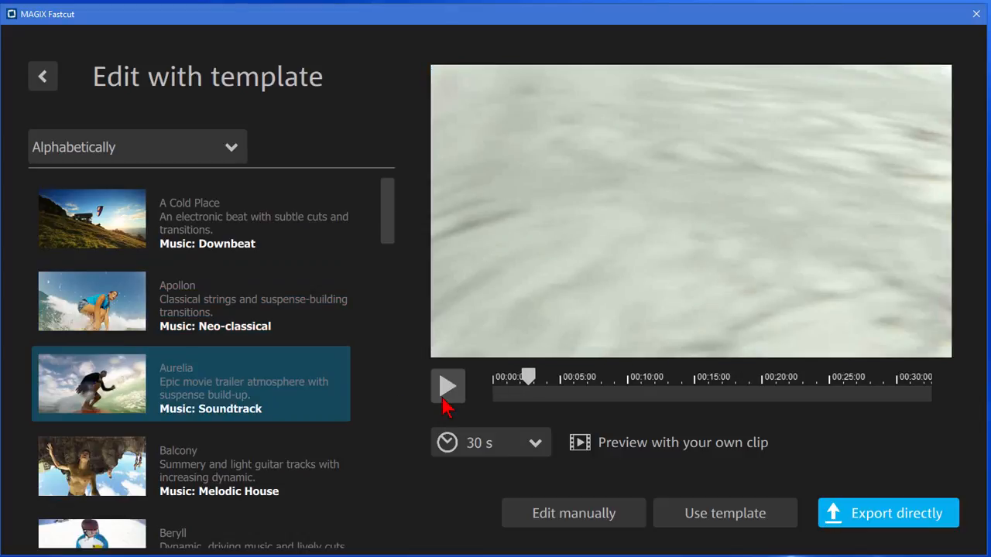
pyautogui.click(447, 387)
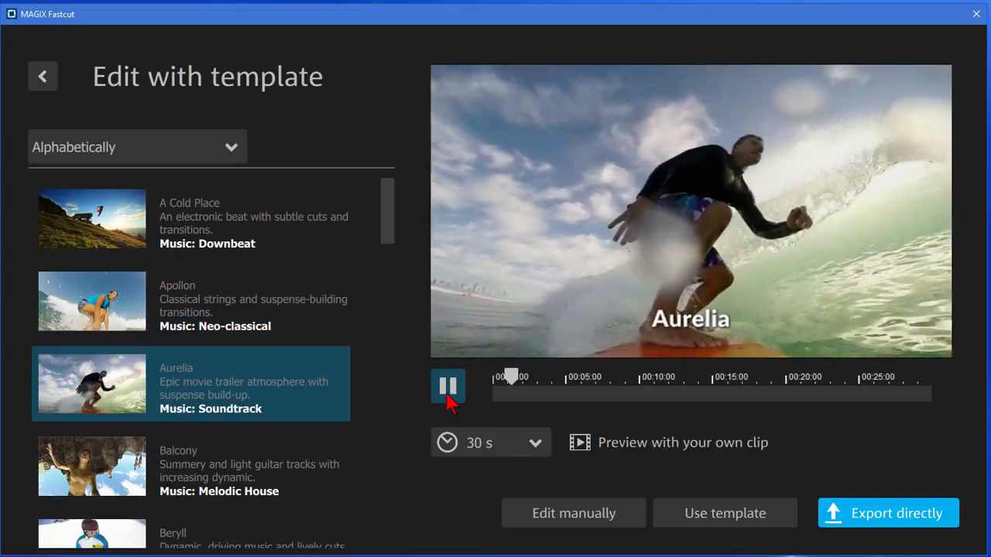
pyautogui.click(447, 387)
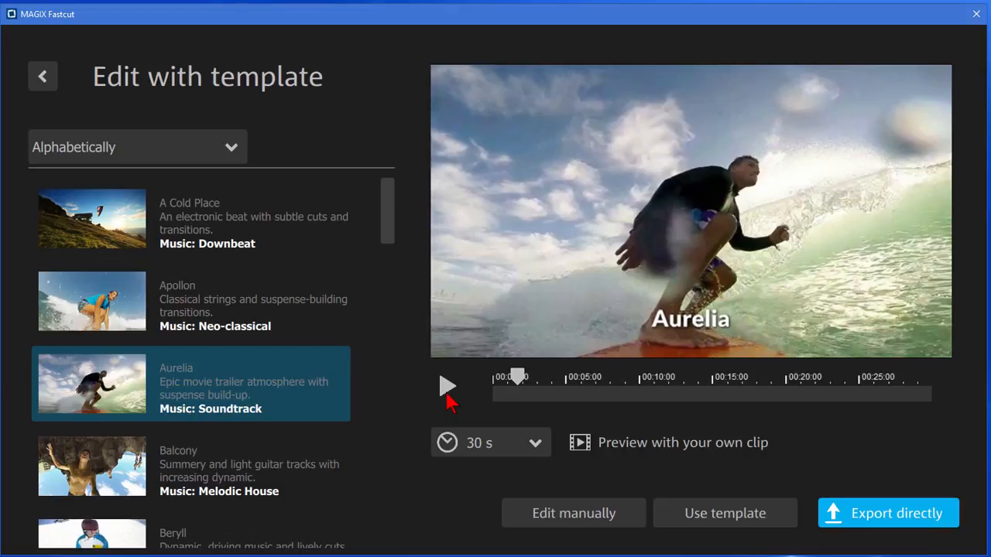
pyautogui.moveTo(525, 320)
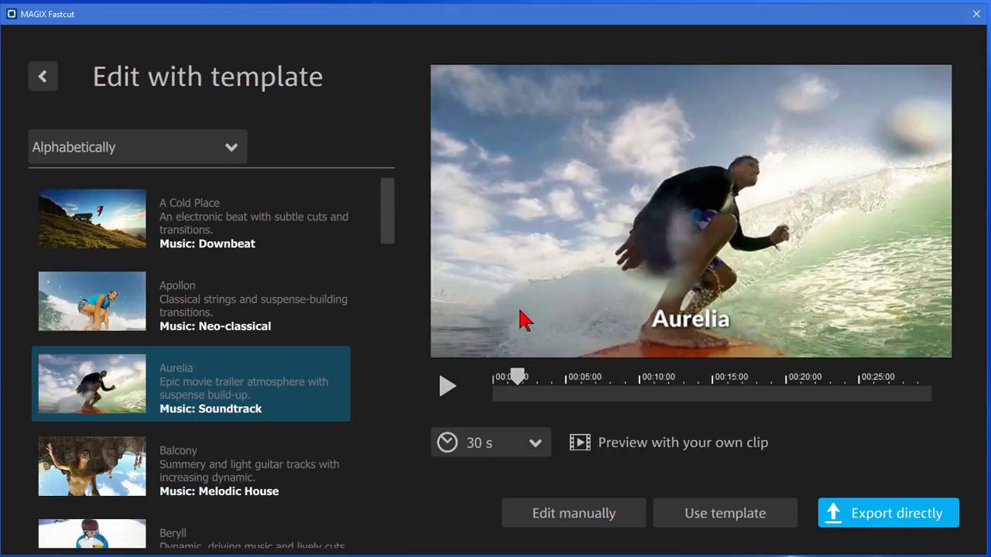
pyautogui.click(225, 223)
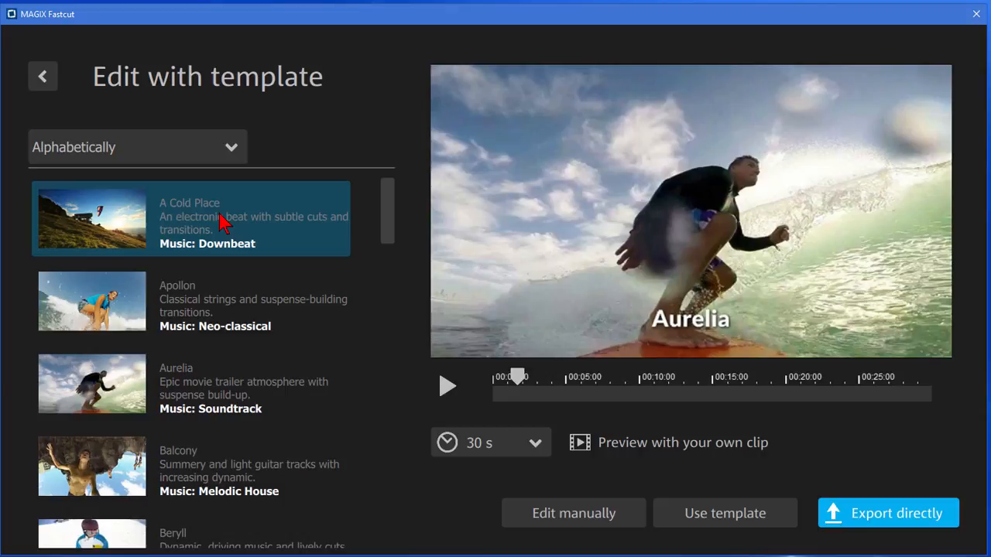
pyautogui.moveTo(288, 291)
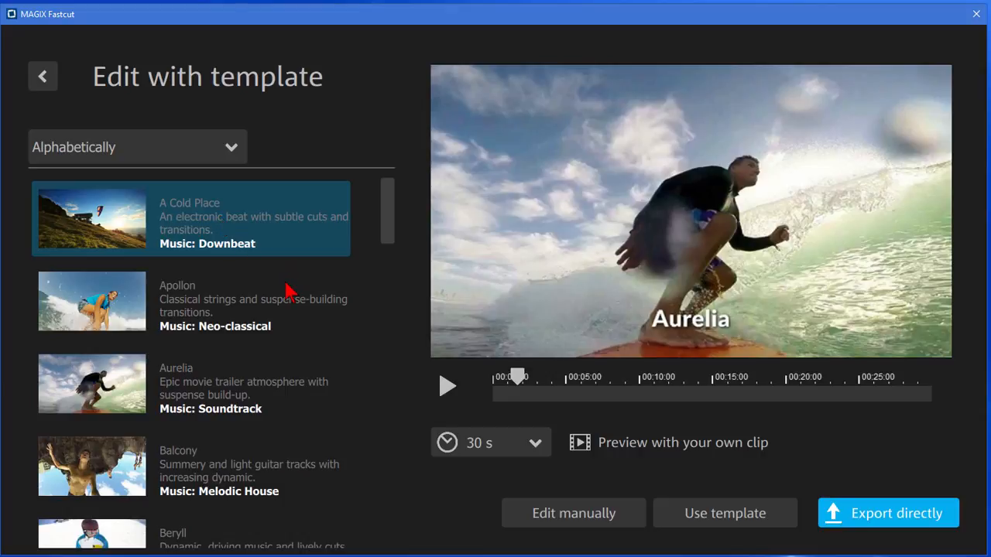
pyautogui.moveTo(592, 449)
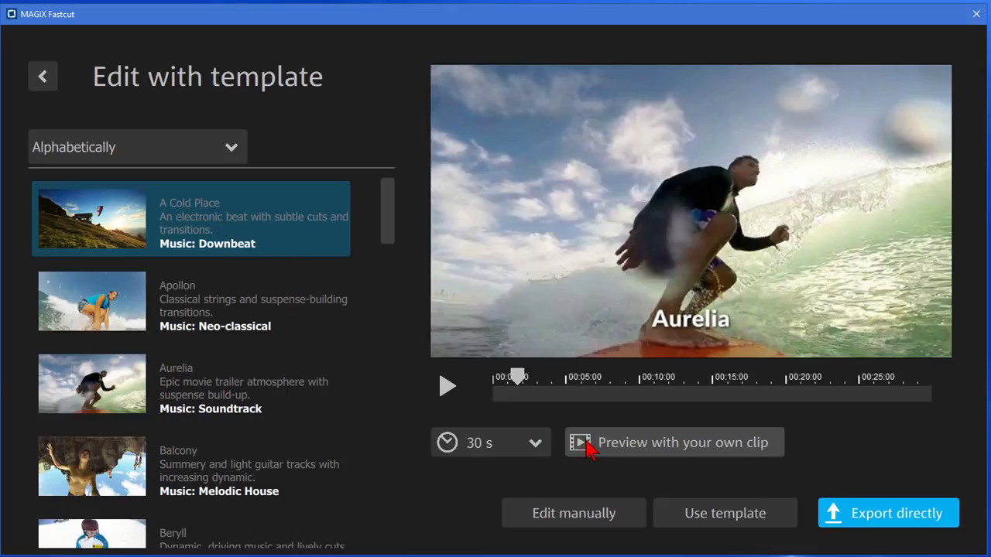
pyautogui.moveTo(678, 456)
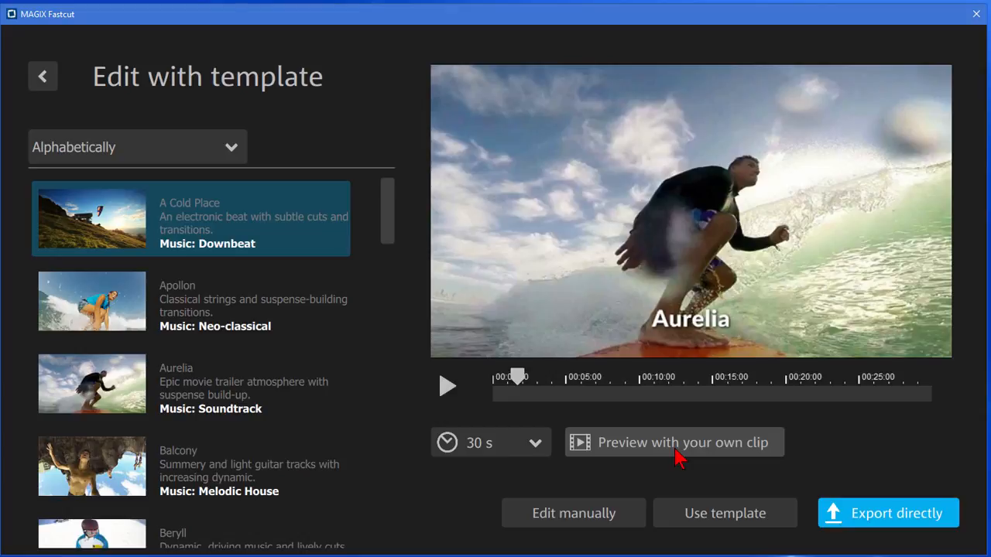
pyautogui.moveTo(558, 434)
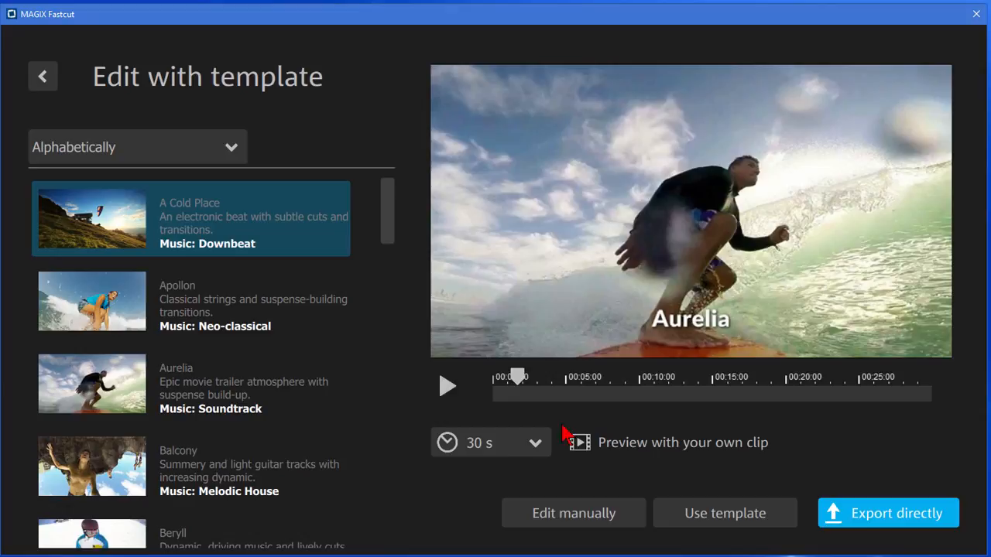
pyautogui.moveTo(663, 449)
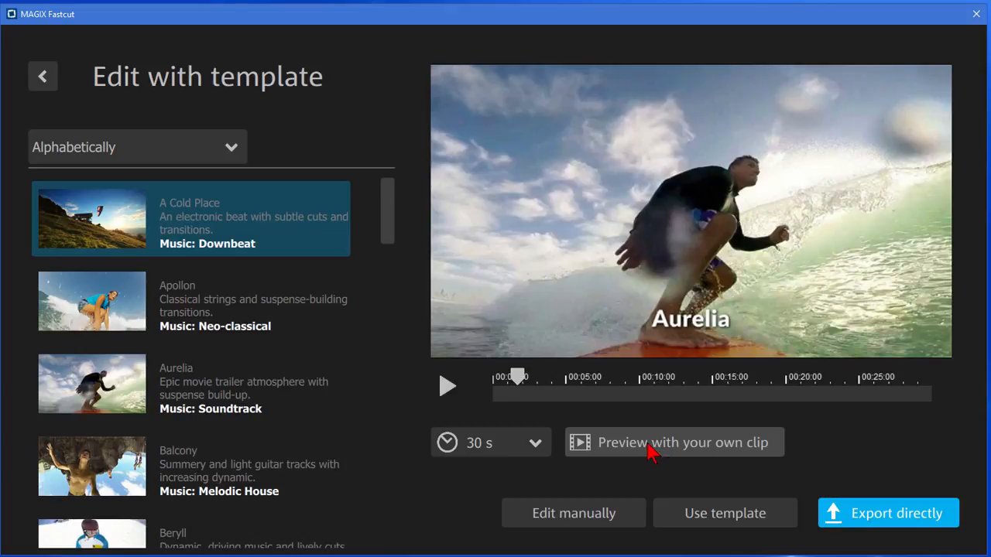
# - Preview the A Cold Place template with the dash-cam footage via 'Preview with your own clip'
pyautogui.click(673, 443)
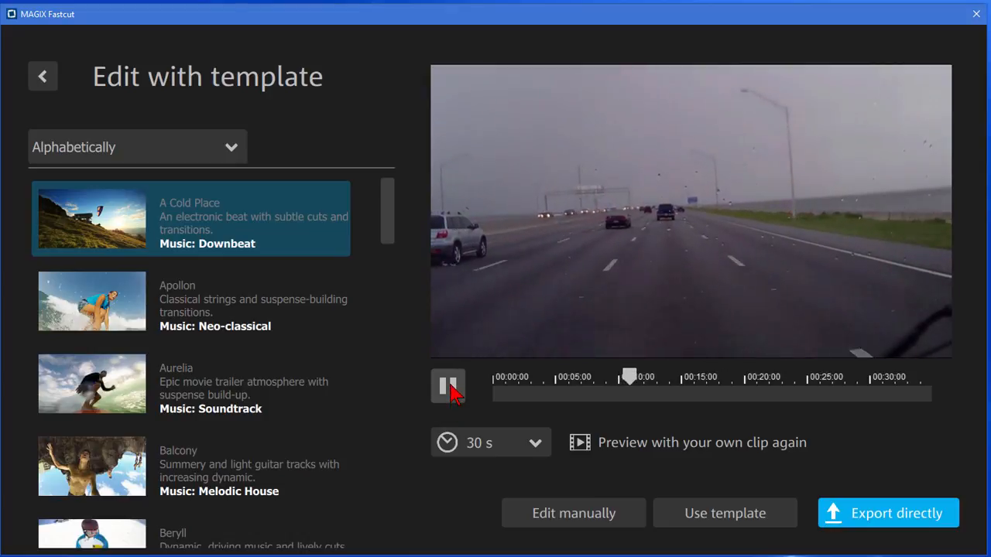
# - Pause and resume the dash-cam preview, then browse the template list down to Bright Future
pyautogui.click(449, 387)
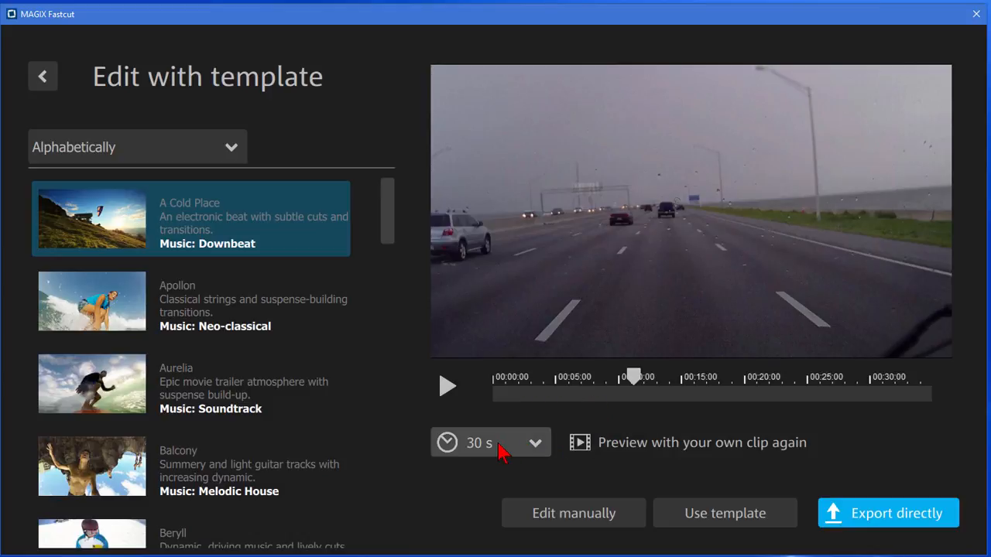
pyautogui.moveTo(277, 239)
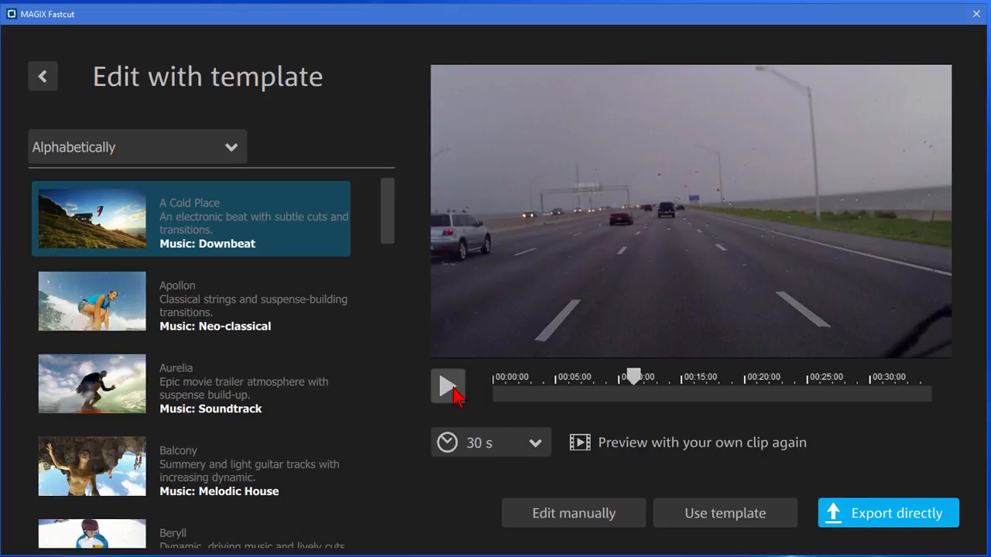
pyautogui.click(448, 387)
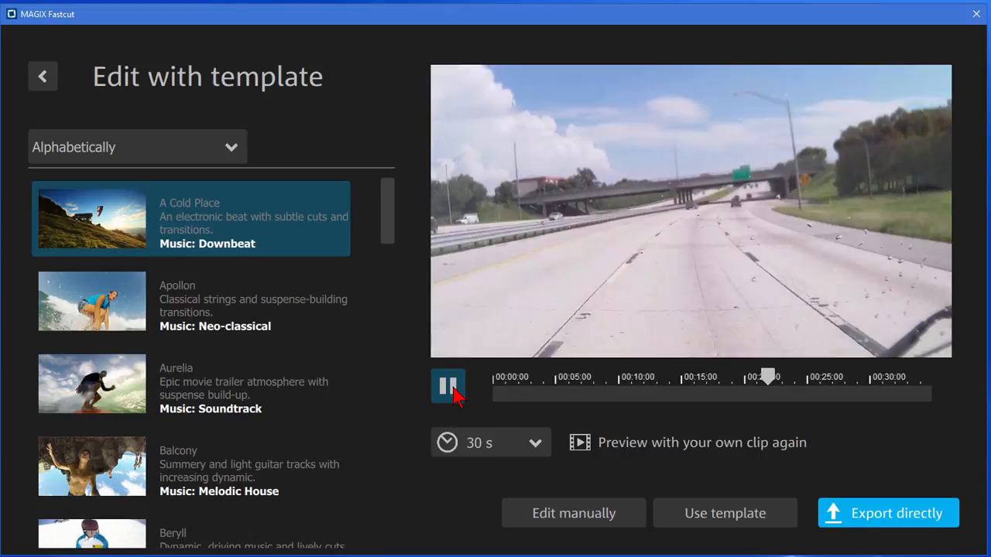
pyautogui.click(447, 388)
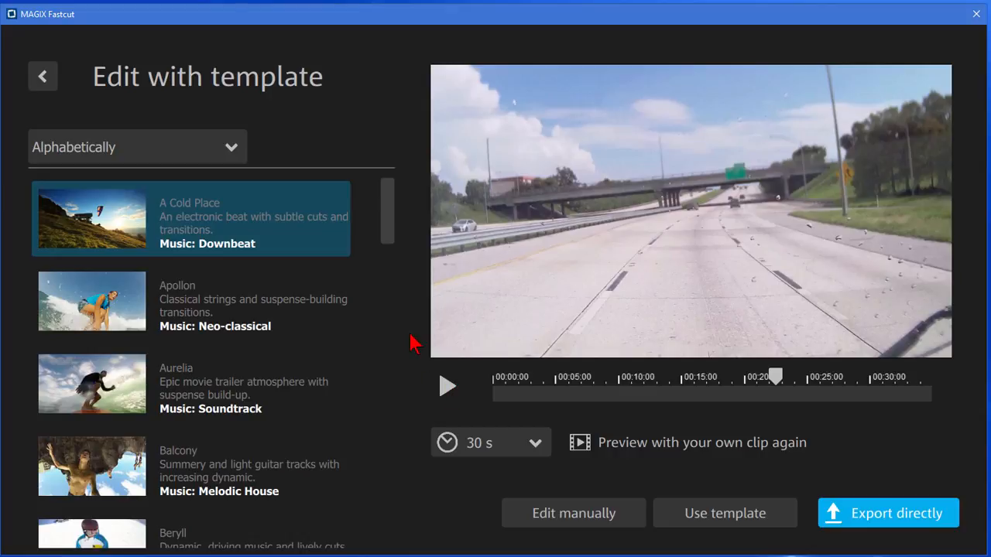
pyautogui.moveTo(393, 254)
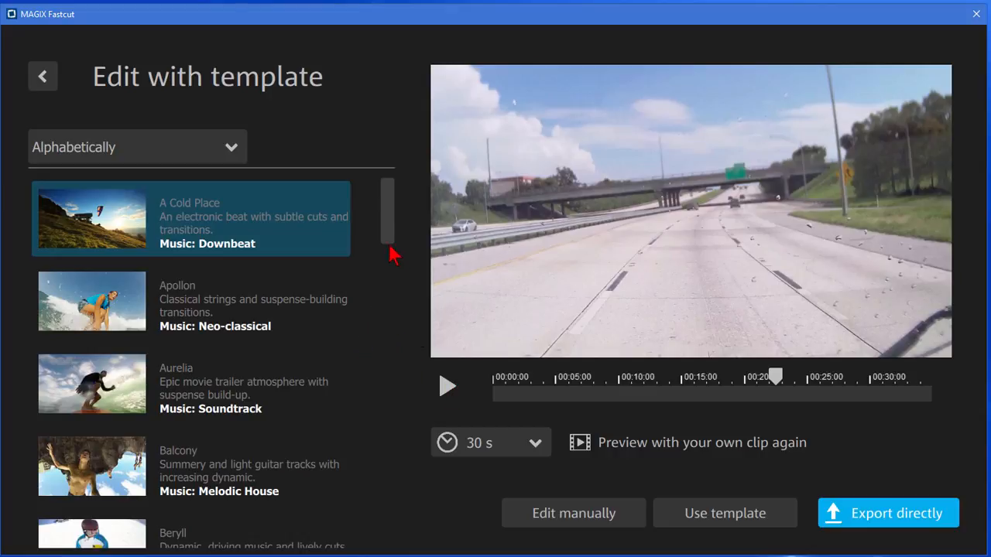
pyautogui.scroll(-3)
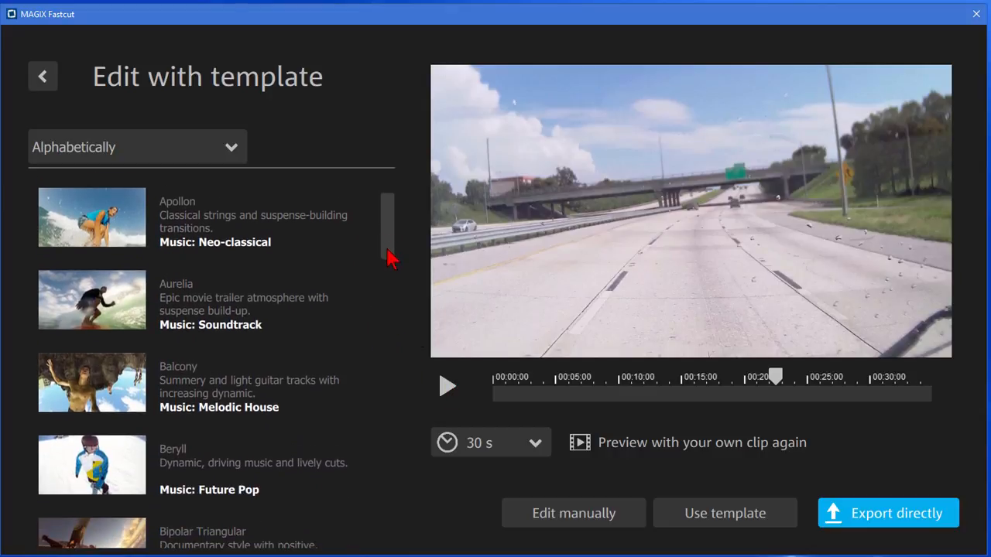
pyautogui.scroll(-3)
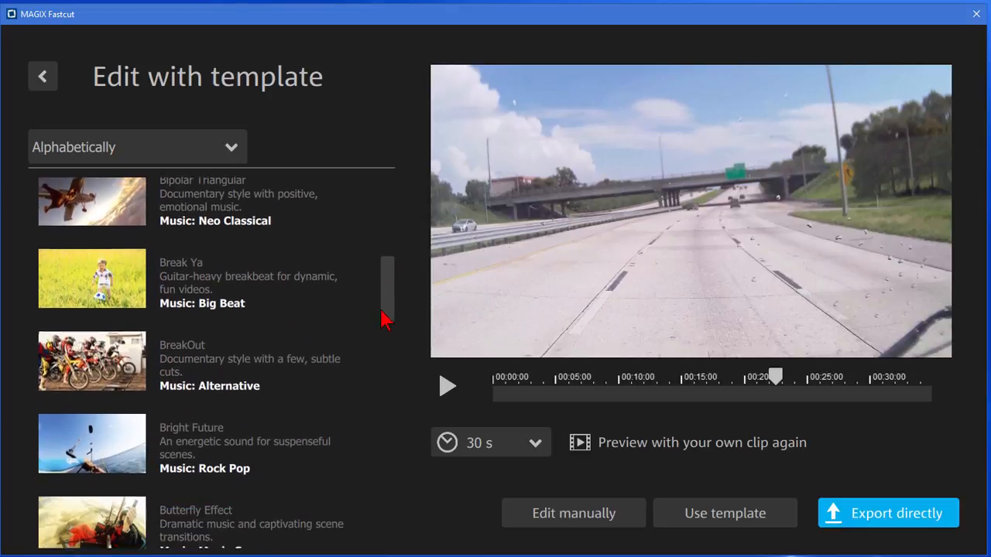
pyautogui.scroll(-3)
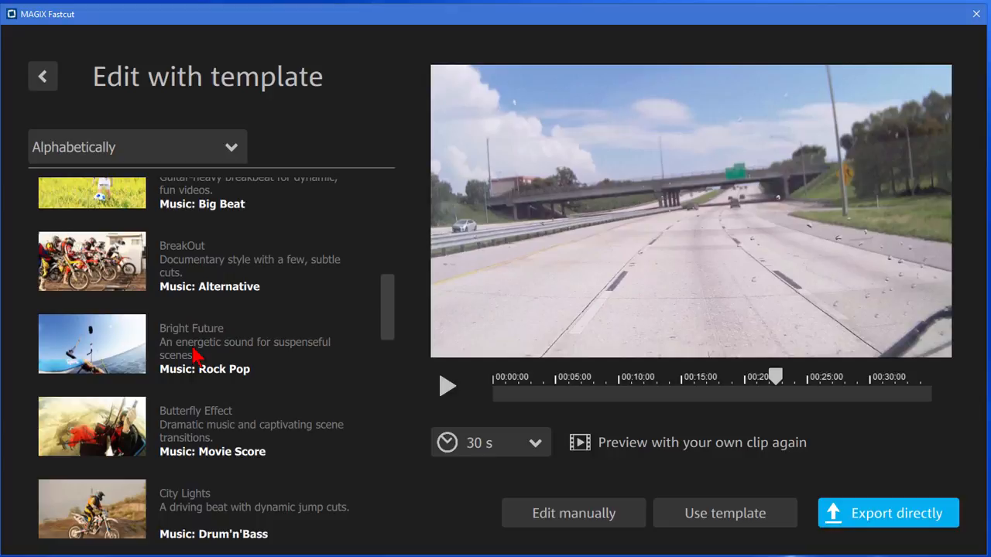
# - Select the Bright Future template and pause its dash-cam preview
pyautogui.click(193, 343)
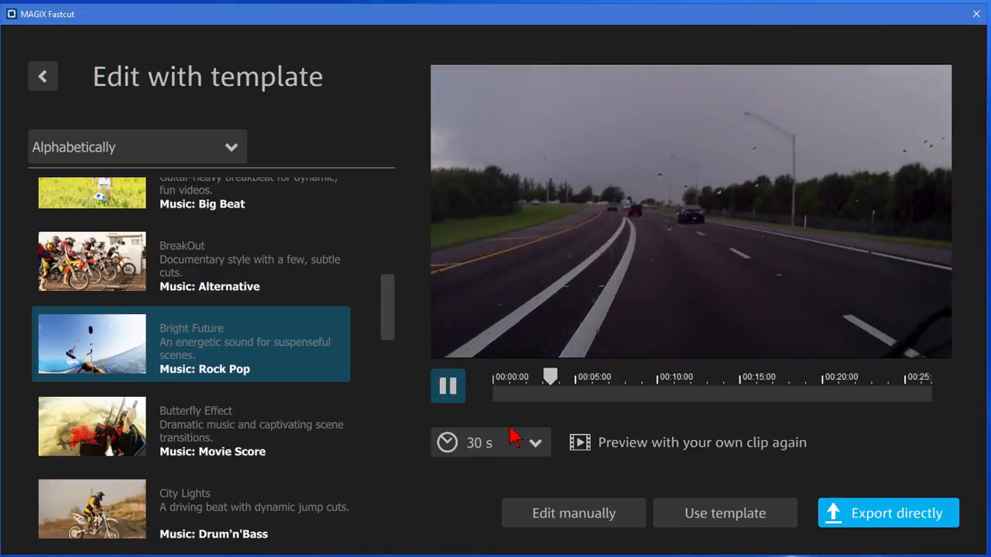
pyautogui.click(447, 386)
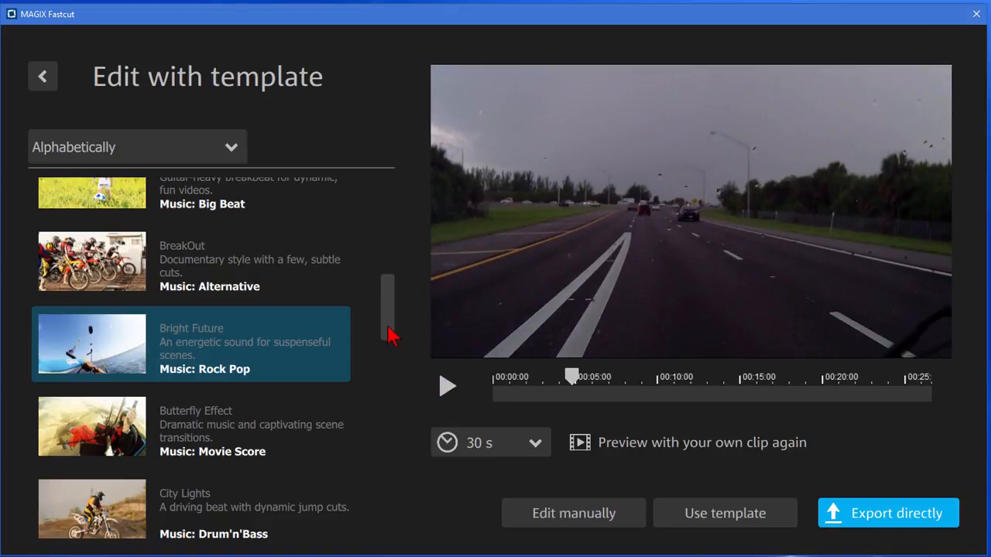
pyautogui.scroll(-3)
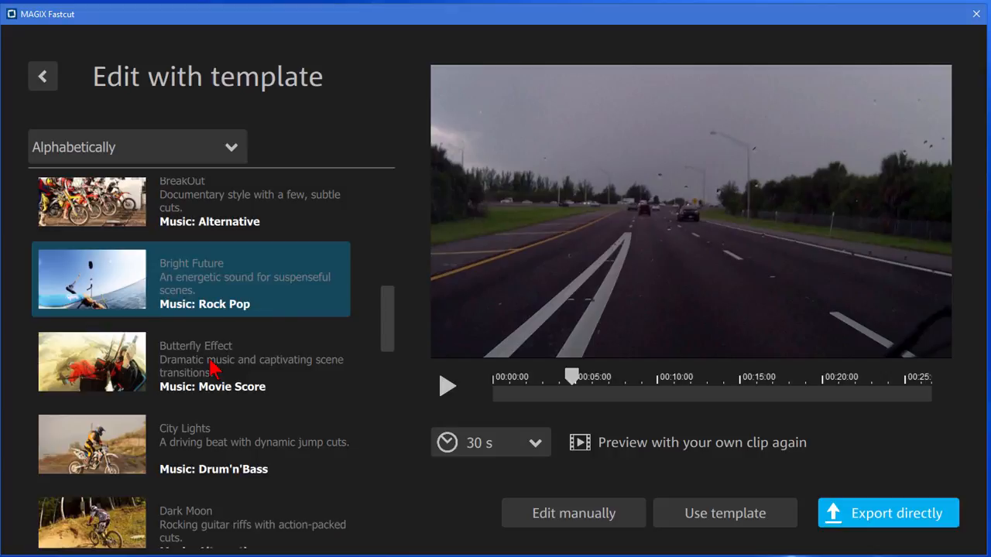
# - Select the Butterfly Effect template and pause its dash-cam preview
pyautogui.click(189, 362)
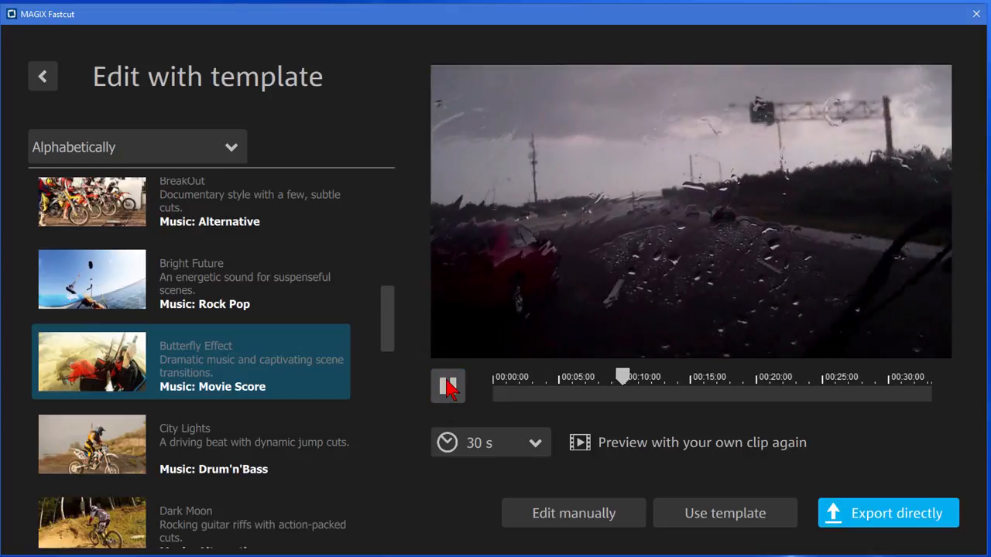
pyautogui.click(449, 387)
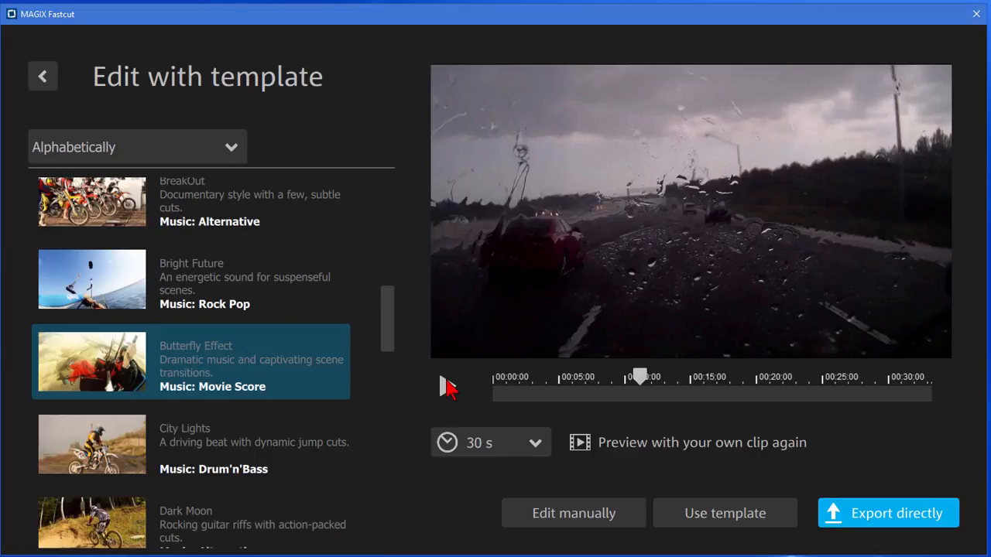
pyautogui.moveTo(432, 409)
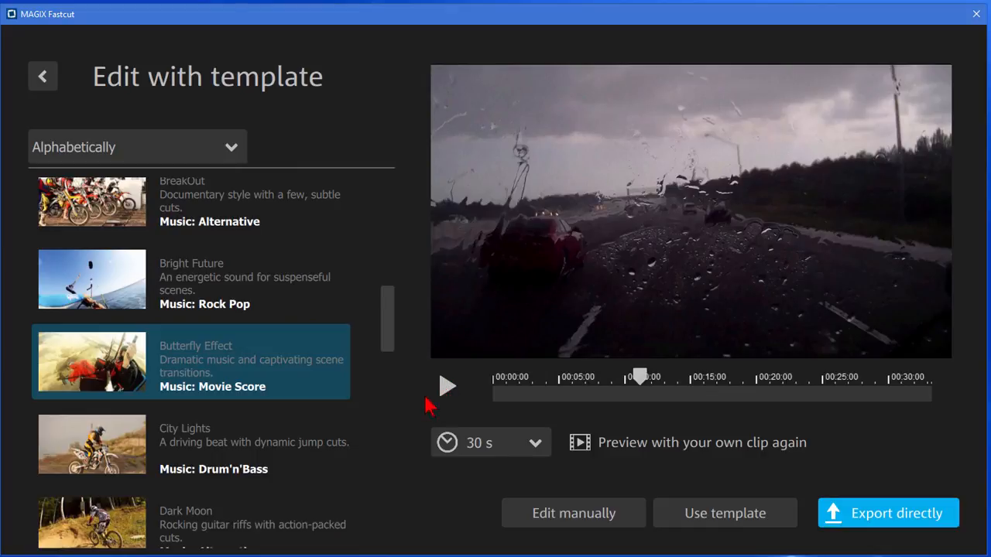
pyautogui.moveTo(487, 477)
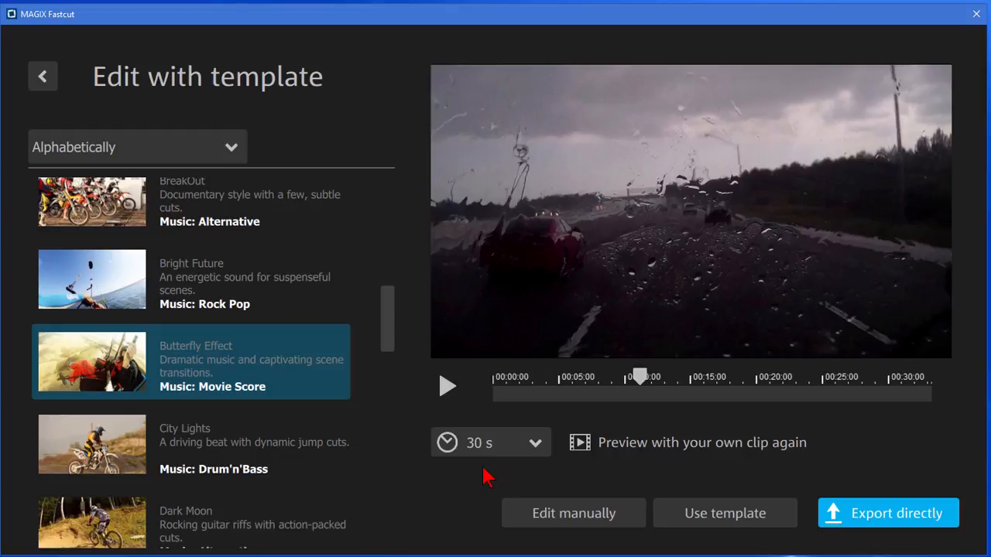
pyautogui.moveTo(240, 370)
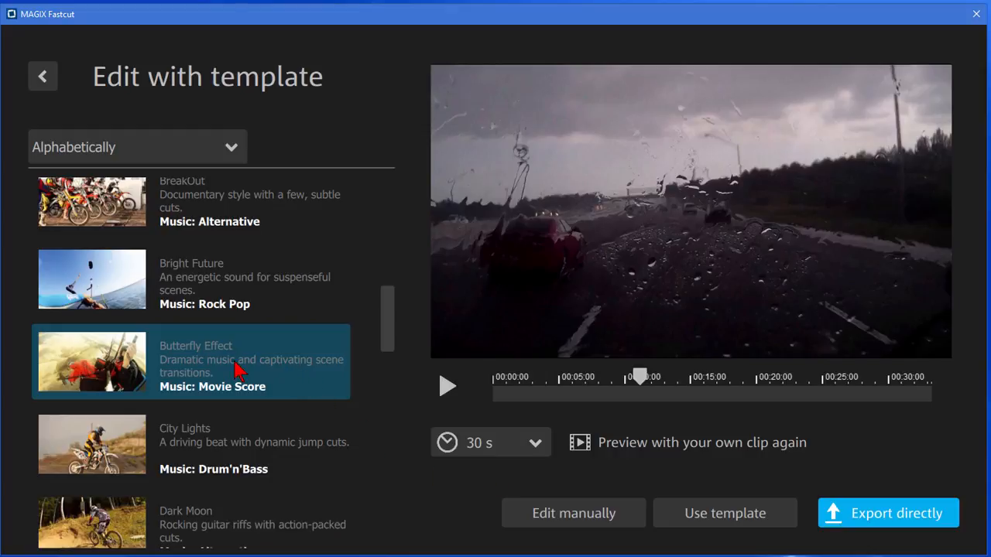
pyautogui.moveTo(303, 377)
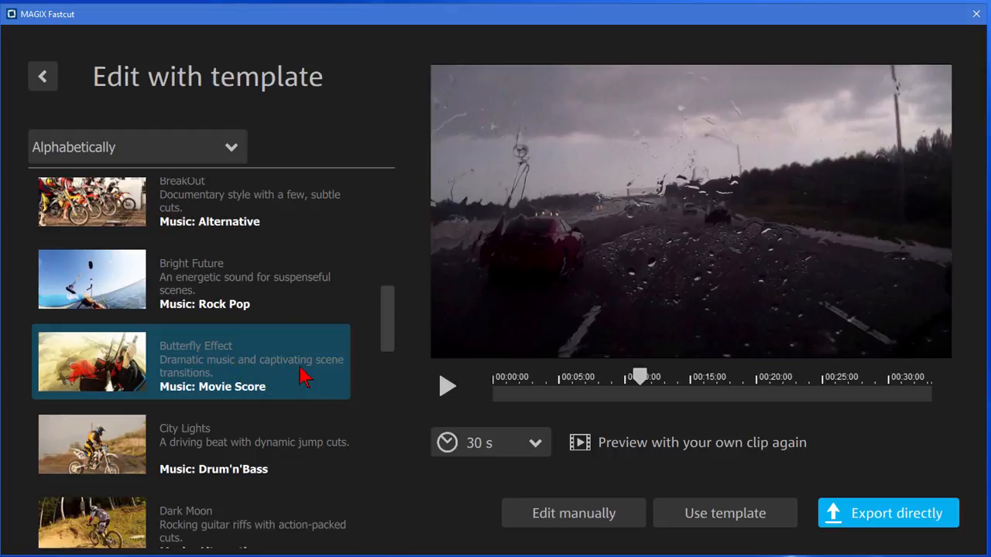
# - Reach Erotomania in the template list and play, then pause, its sample video
pyautogui.scroll(-3)
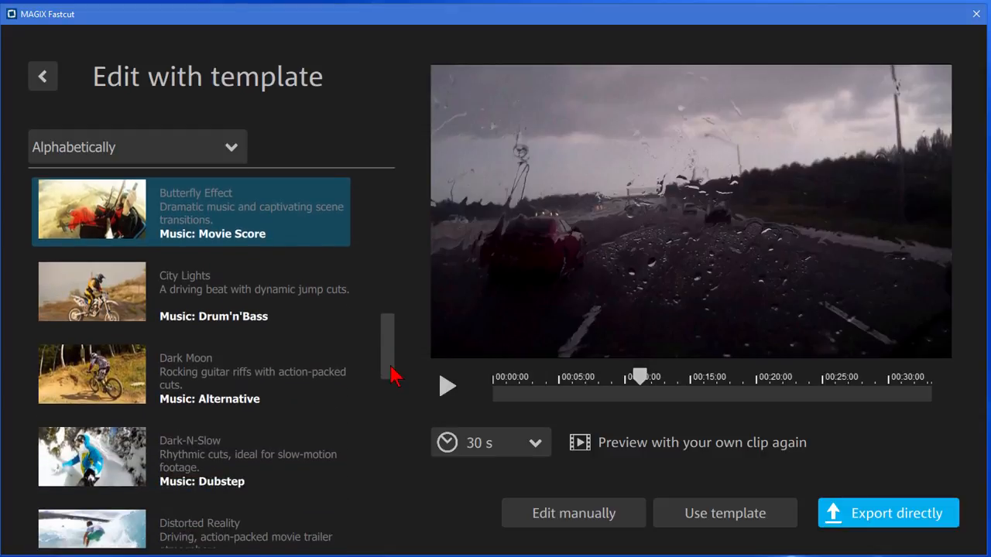
pyautogui.scroll(-3)
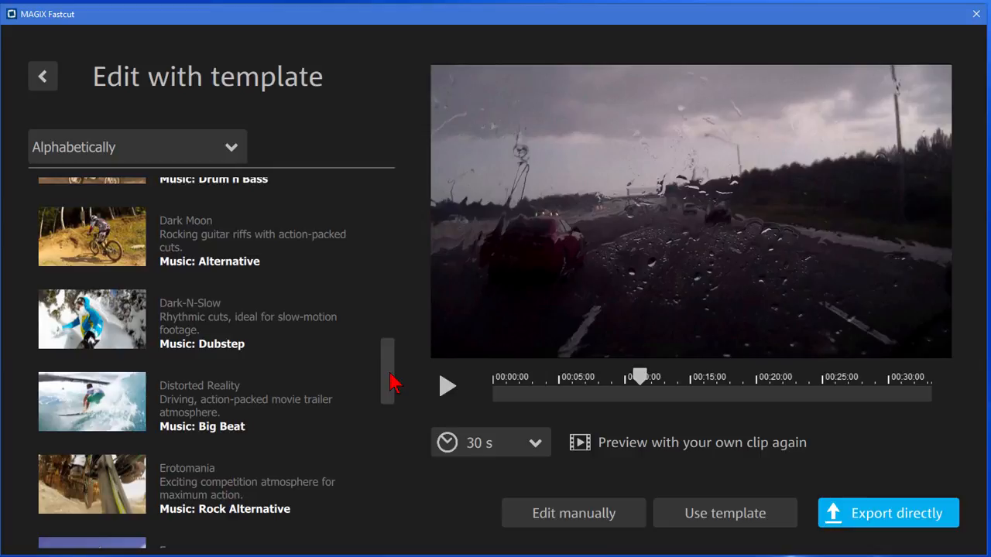
pyautogui.scroll(-3)
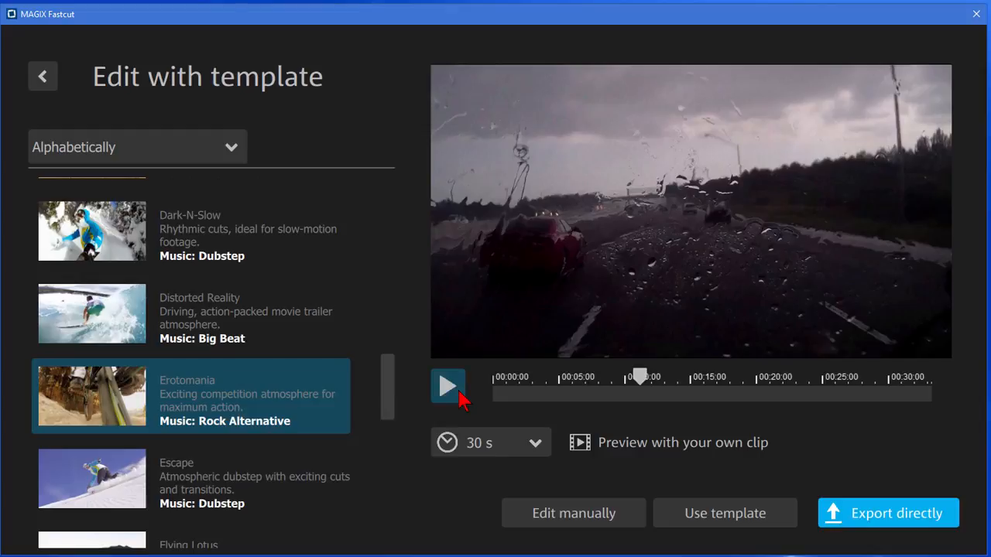
pyautogui.click(448, 388)
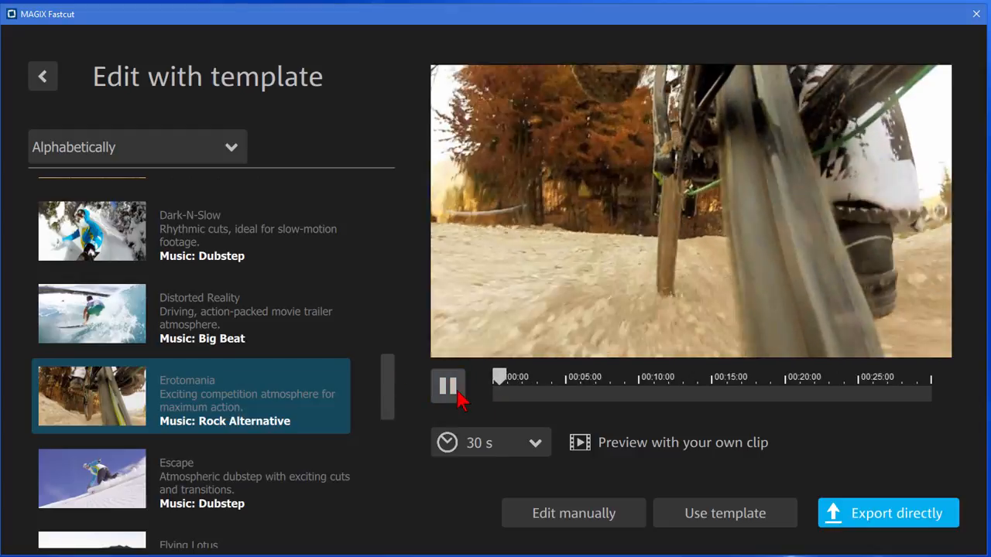
pyautogui.click(447, 387)
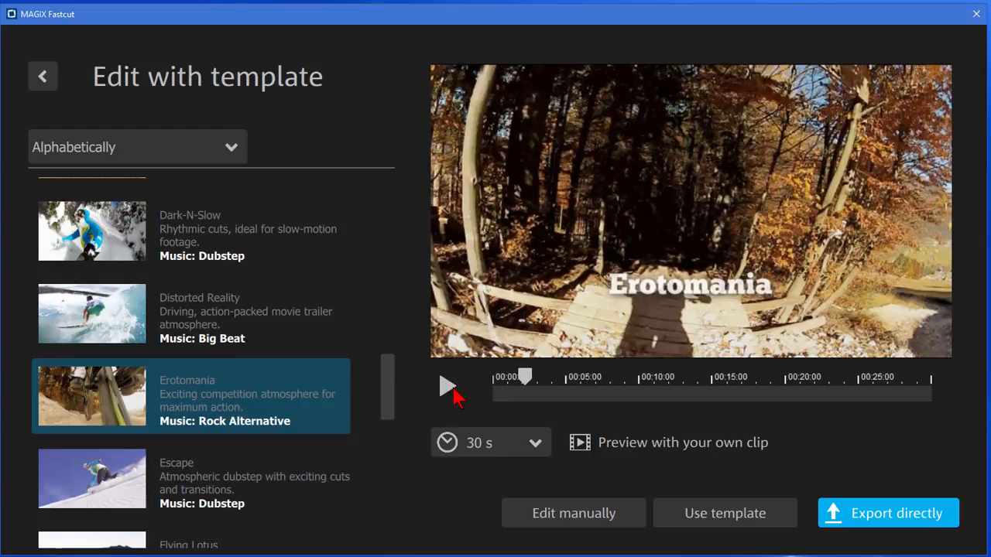
pyautogui.moveTo(592, 452)
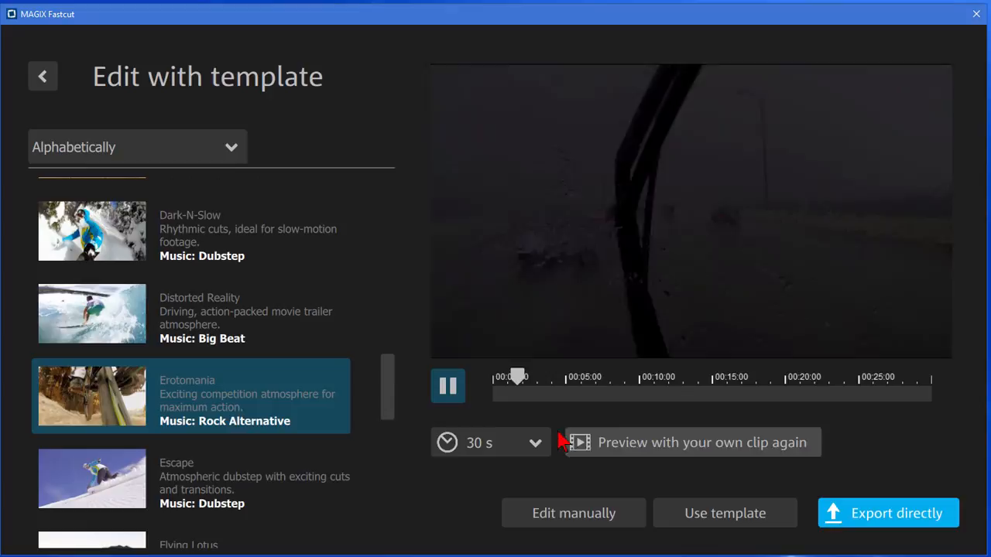
# - Pause the Erotomania dash-cam preview and return to the top of the template list for A Cold Place
pyautogui.click(448, 387)
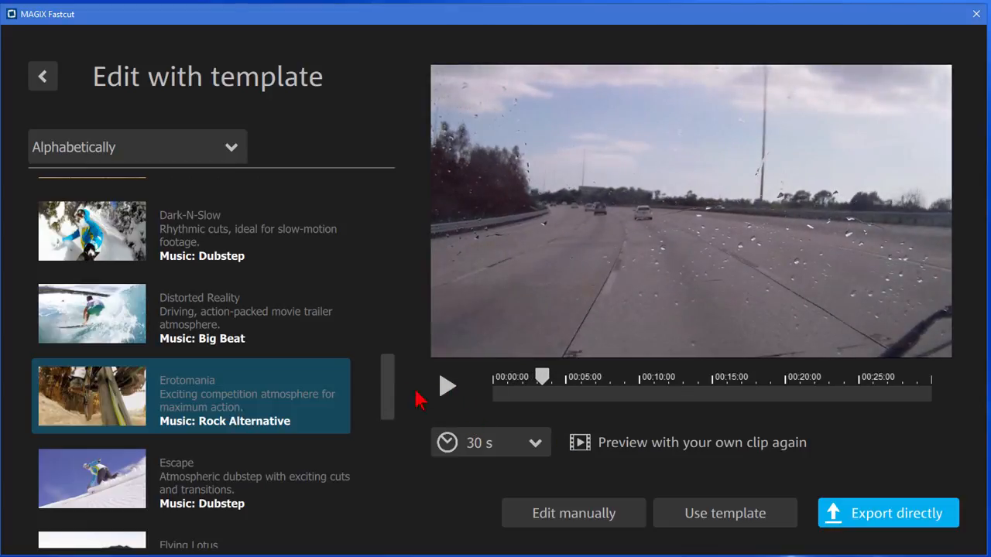
pyautogui.scroll(-3)
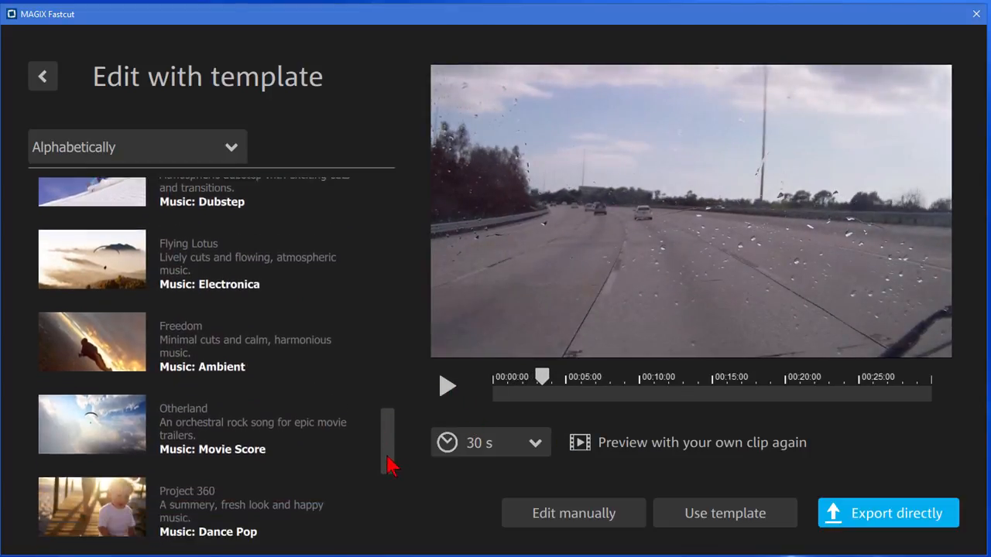
pyautogui.scroll(3)
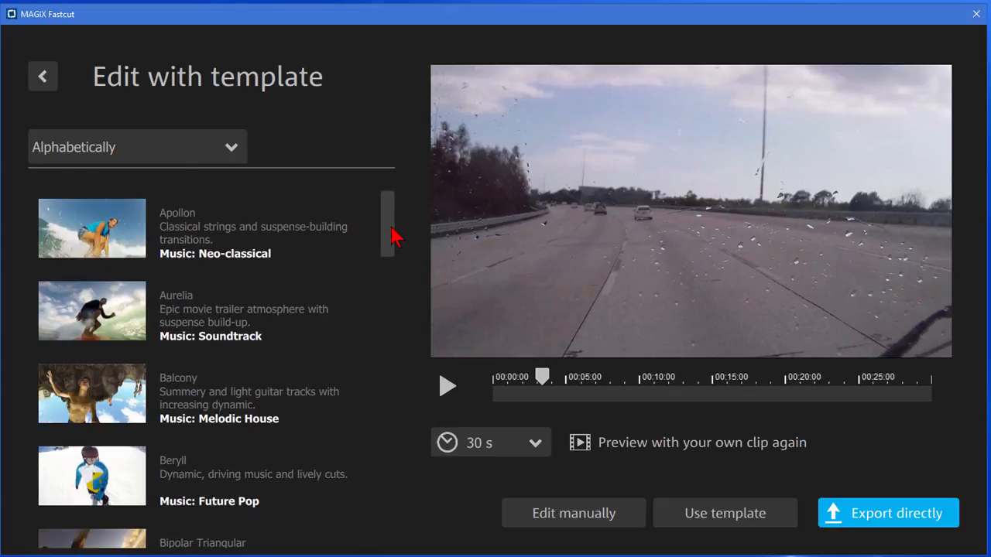
pyautogui.scroll(3)
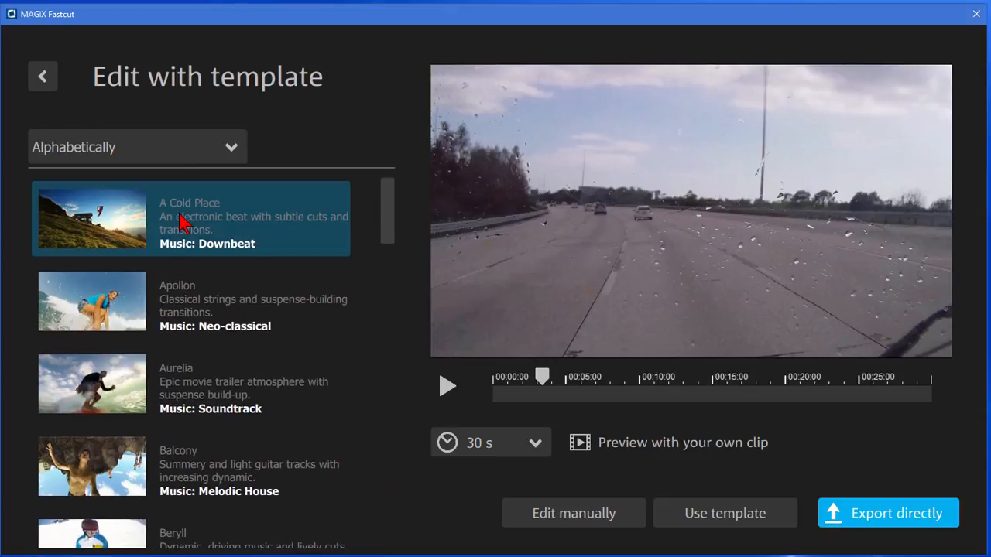
pyautogui.moveTo(604, 452)
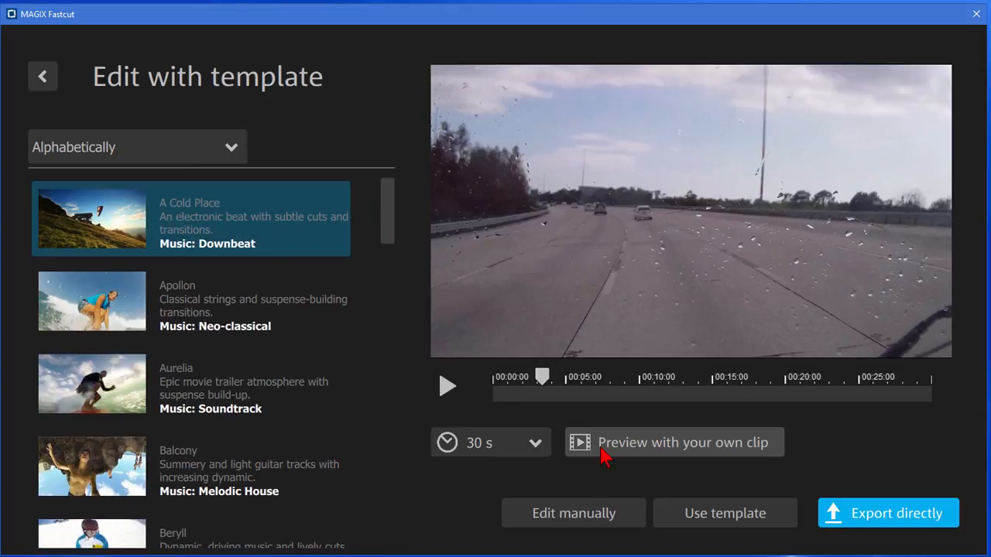
pyautogui.moveTo(942, 493)
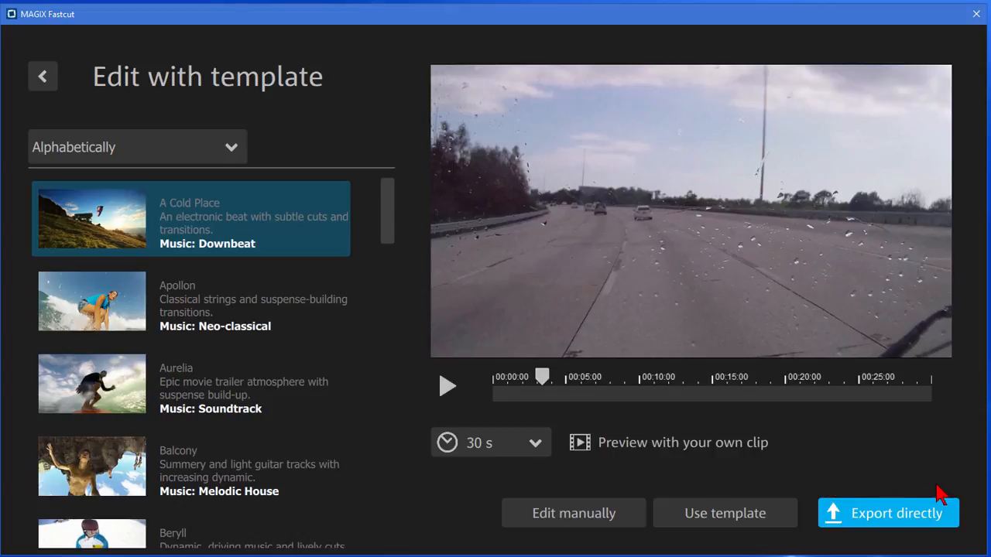
# - Export directly to this computer as HD 1280x720 MP4, saved into the Videos folder
pyautogui.click(889, 512)
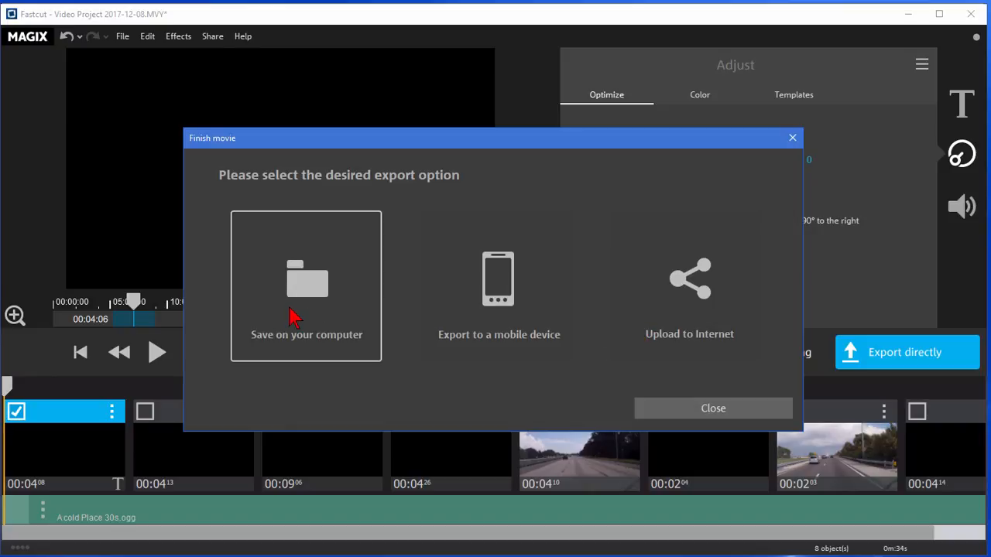
pyautogui.click(306, 286)
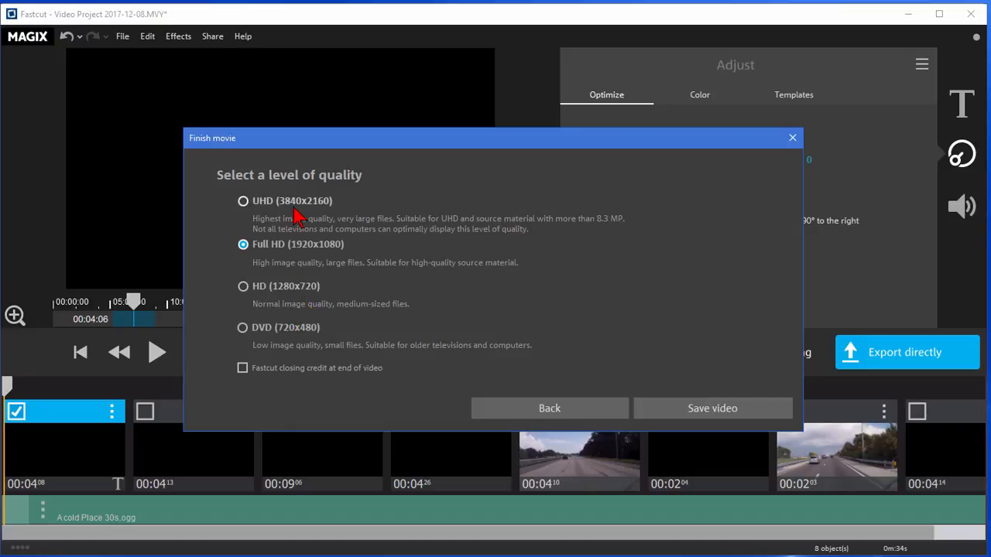
pyautogui.moveTo(302, 310)
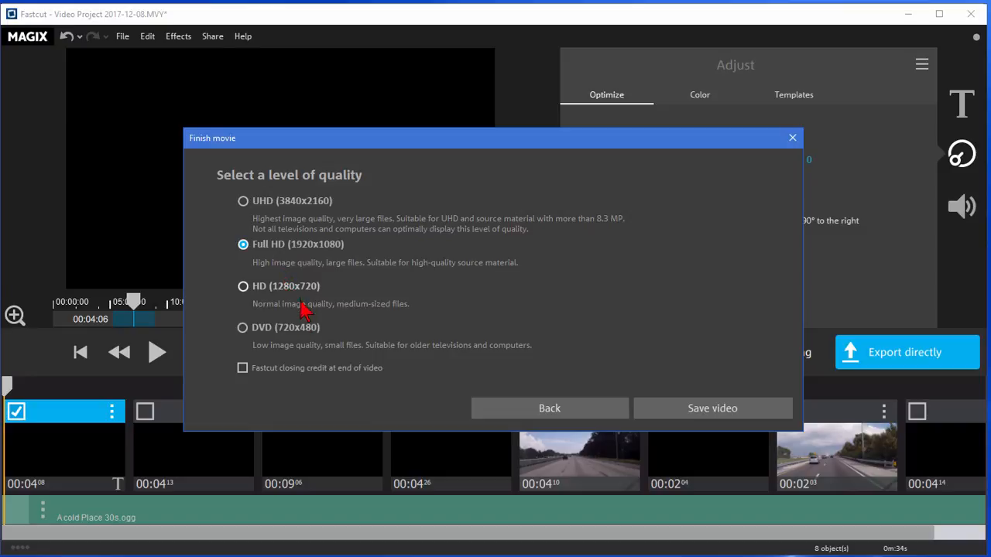
pyautogui.moveTo(280, 282)
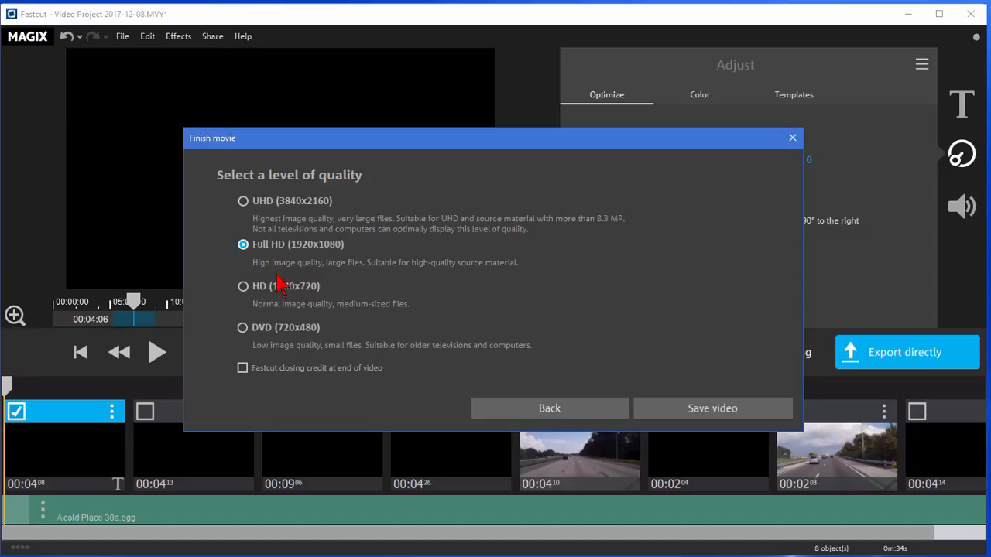
pyautogui.click(244, 285)
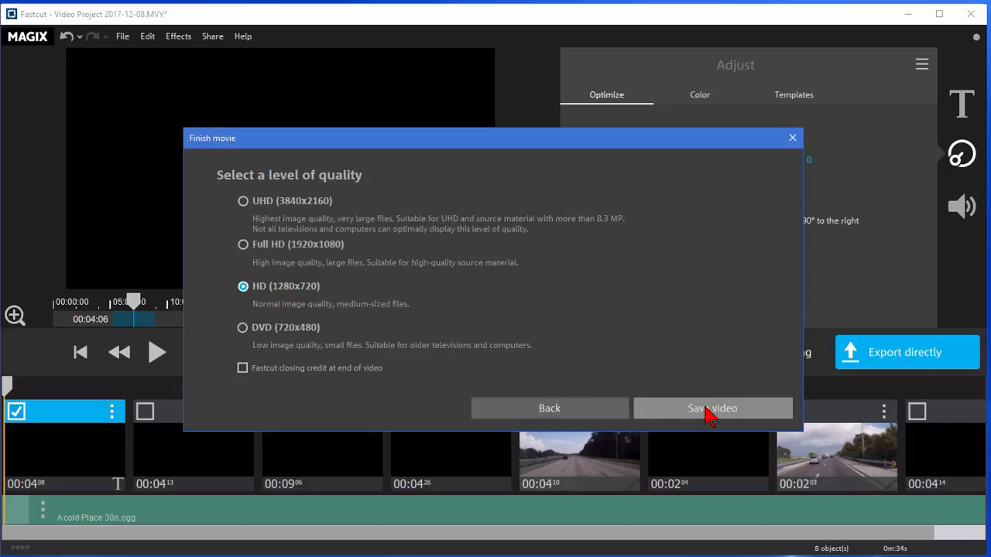
pyautogui.click(712, 409)
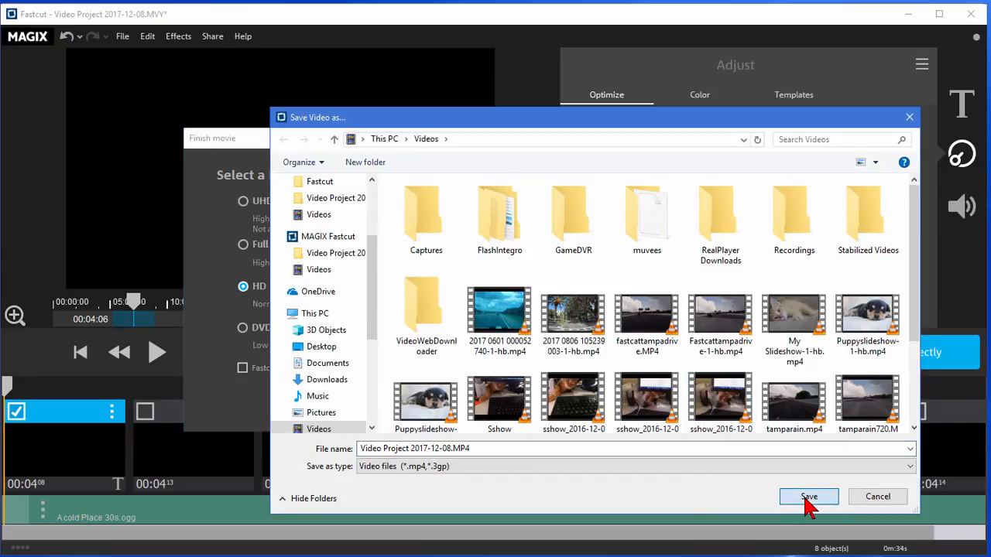
pyautogui.click(808, 495)
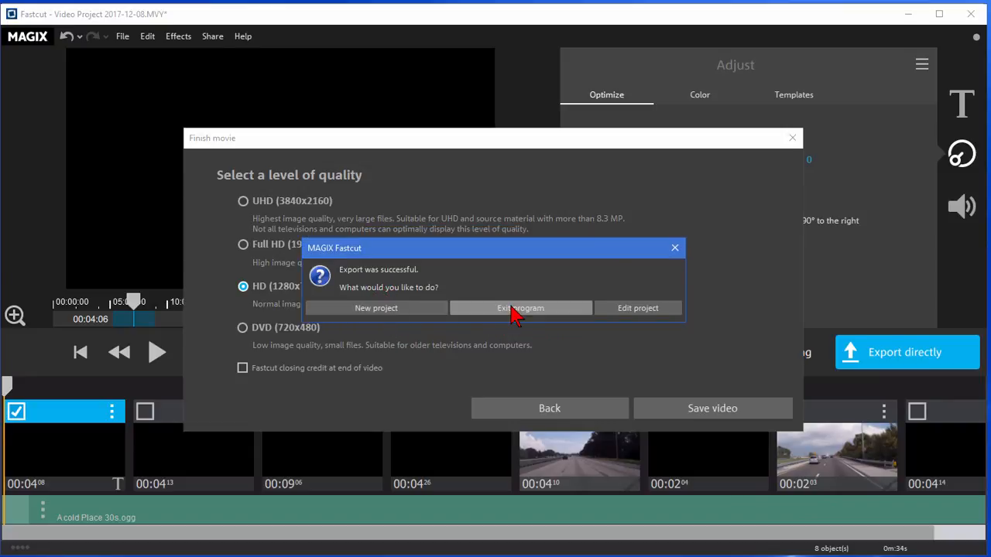
pyautogui.moveTo(653, 340)
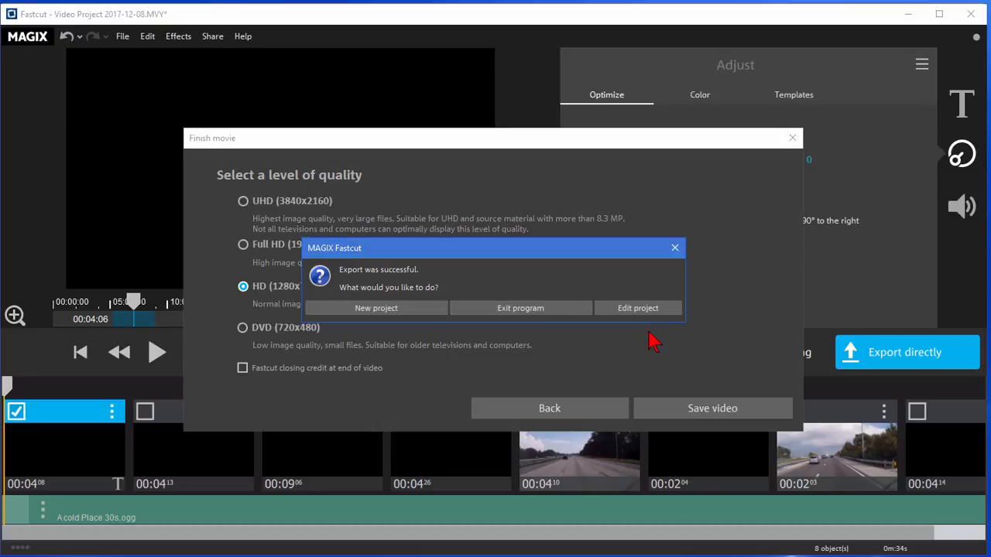
pyautogui.moveTo(647, 350)
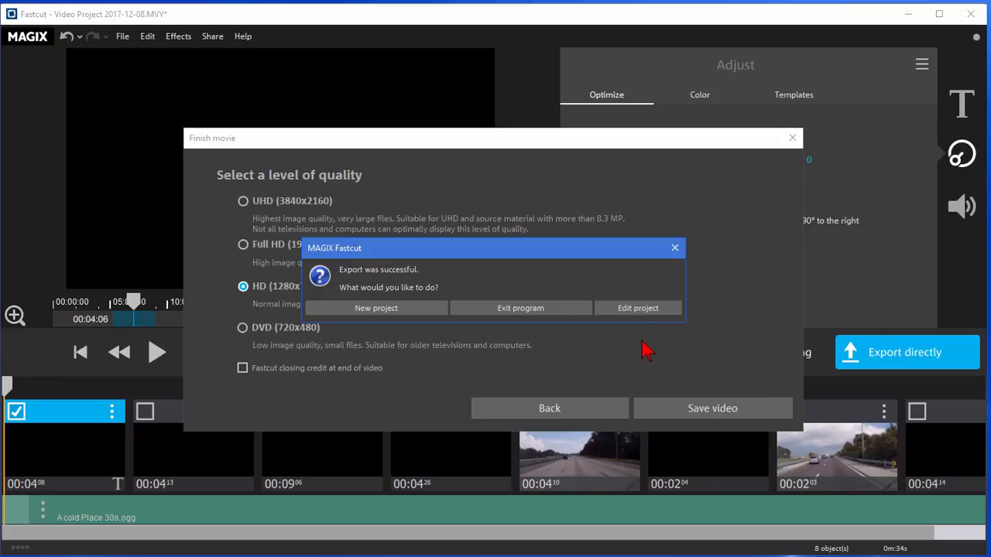
pyautogui.moveTo(719, 328)
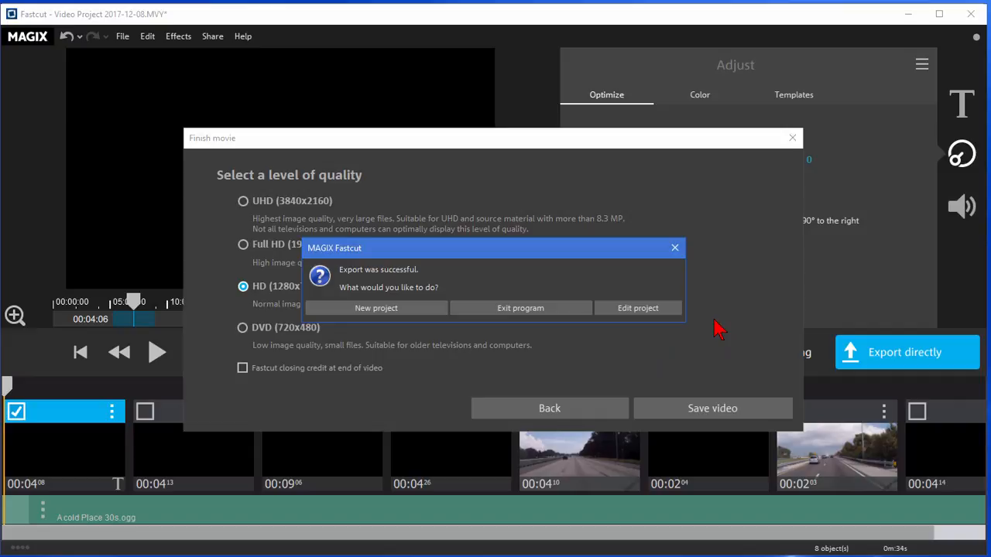
pyautogui.moveTo(349, 170)
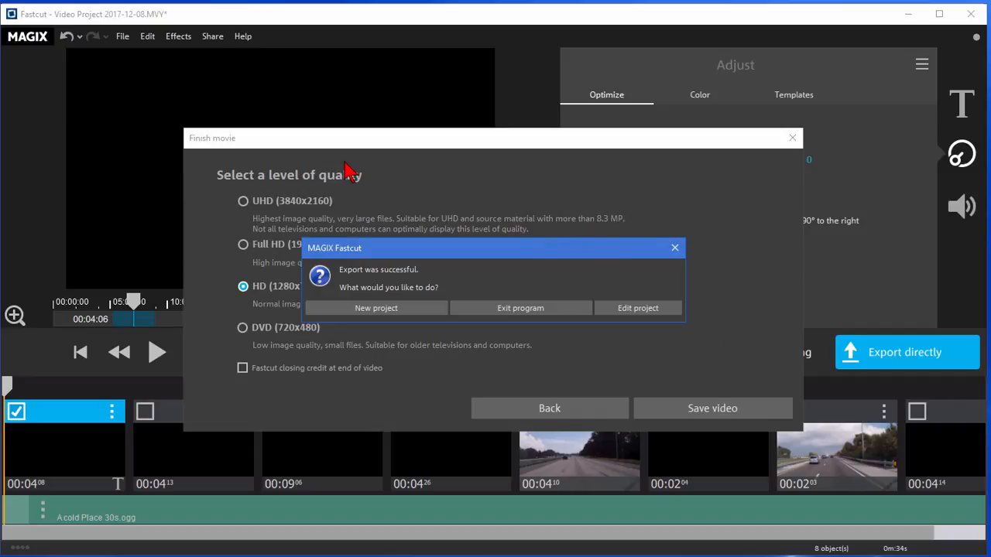
pyautogui.moveTo(511, 194)
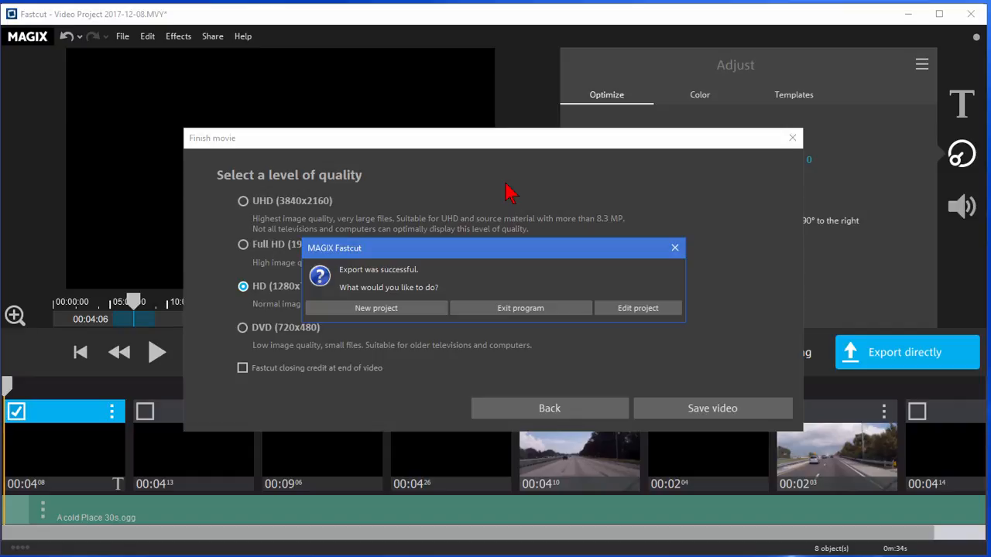
pyautogui.moveTo(502, 186)
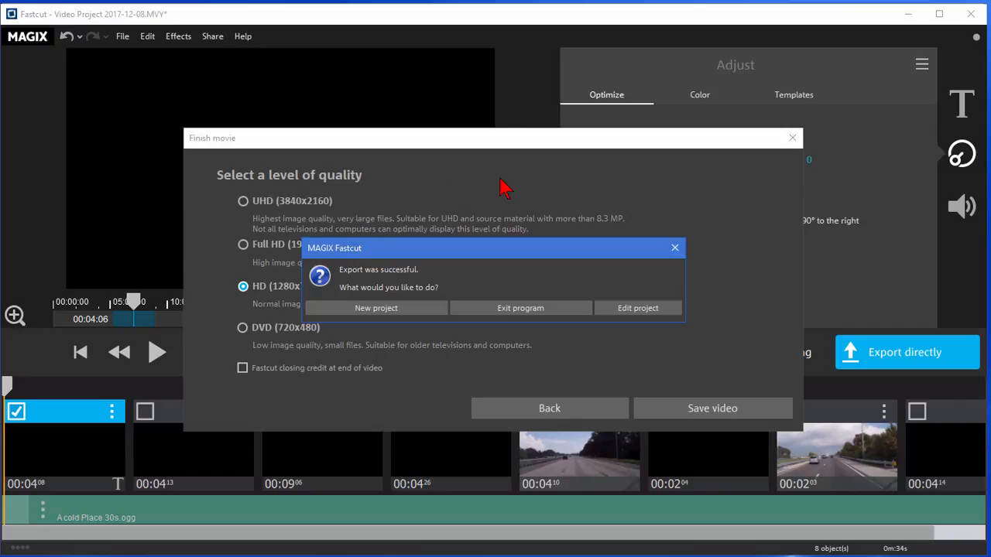
pyautogui.moveTo(260, 101)
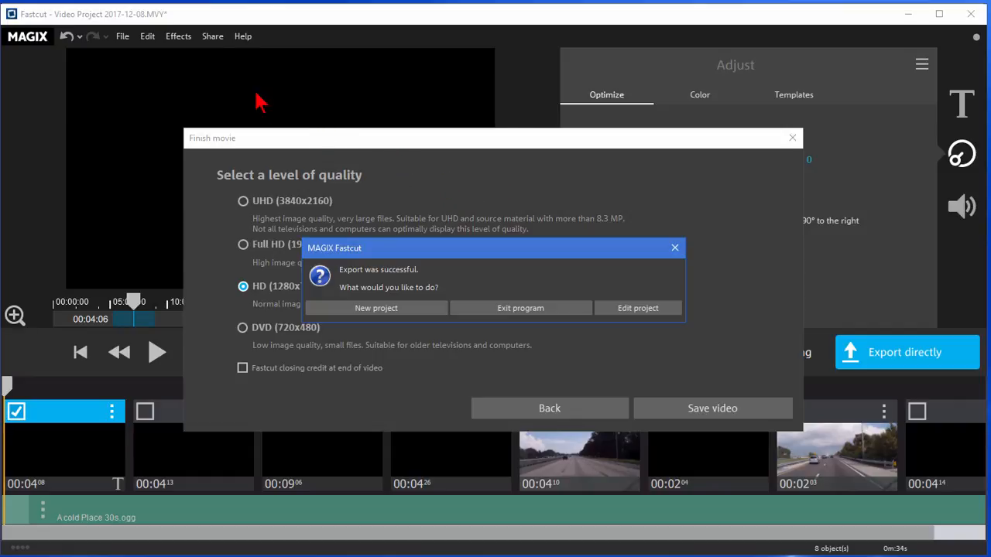
pyautogui.moveTo(581, 192)
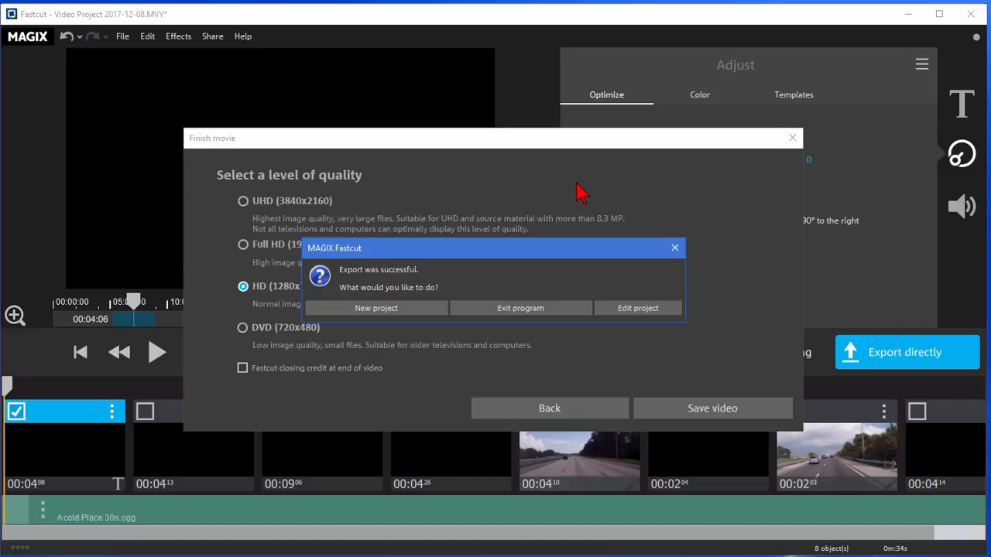
pyautogui.moveTo(633, 199)
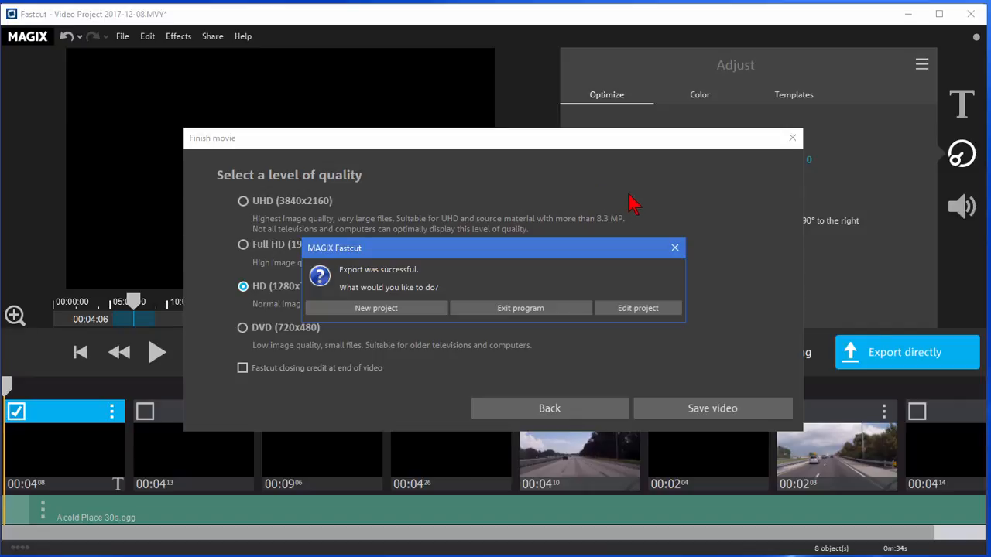